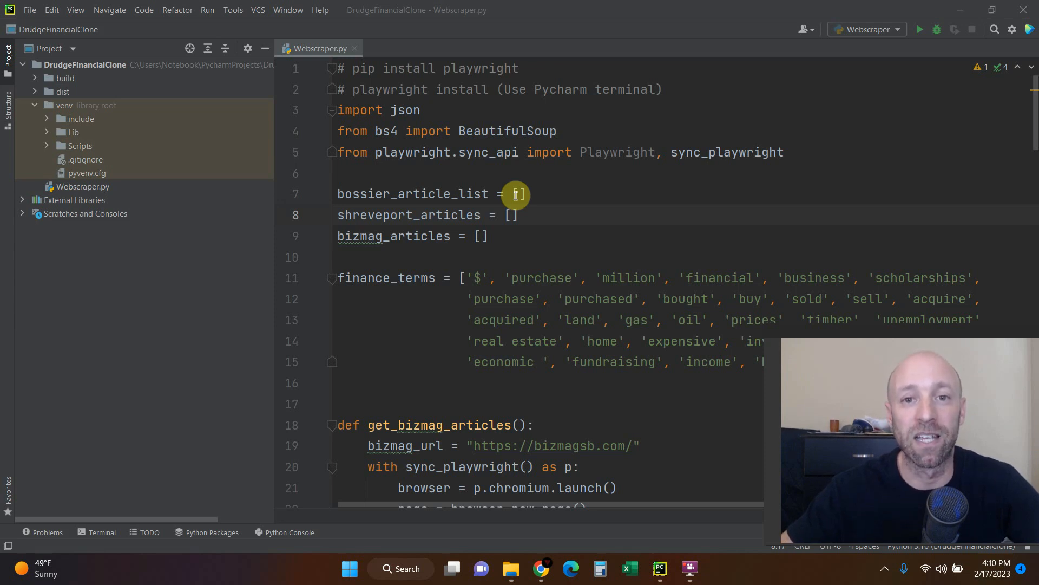
mouse_move(436, 116)
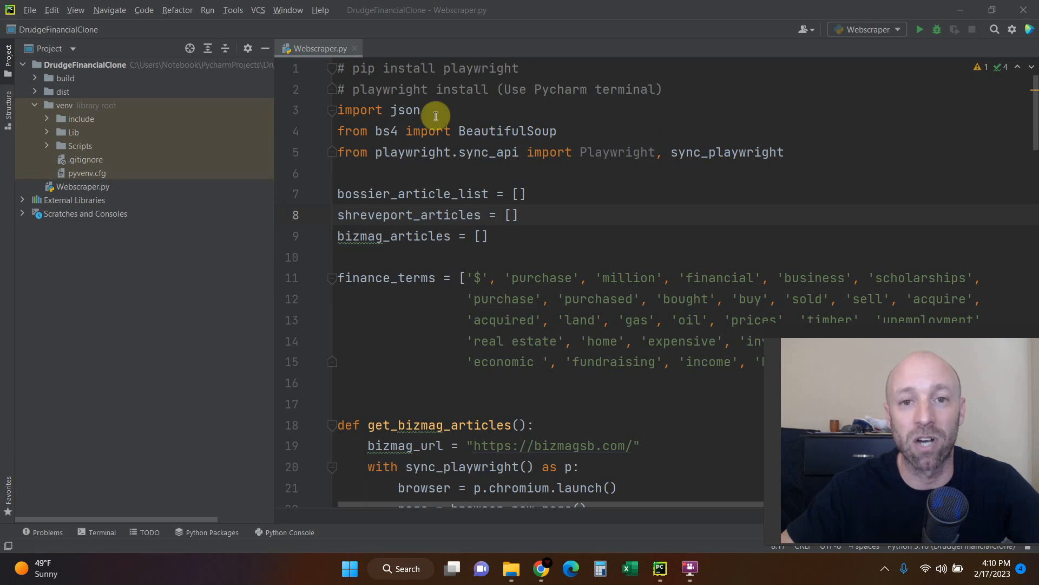
mouse_move(564, 110)
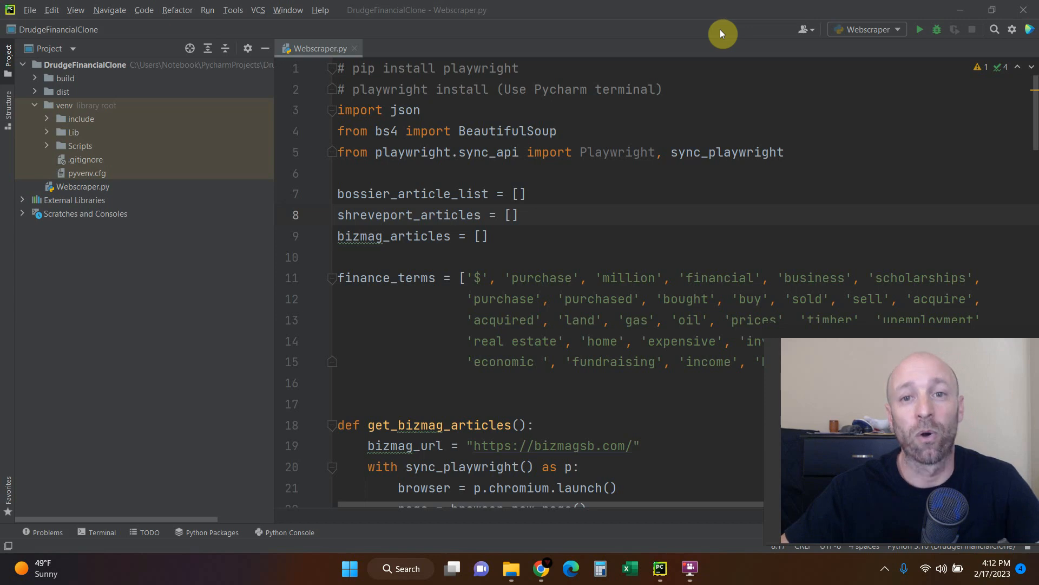
Step: Bring up the Playwright for Python guide on bundling Chromium into executables in Chrome
left_click(541, 568)
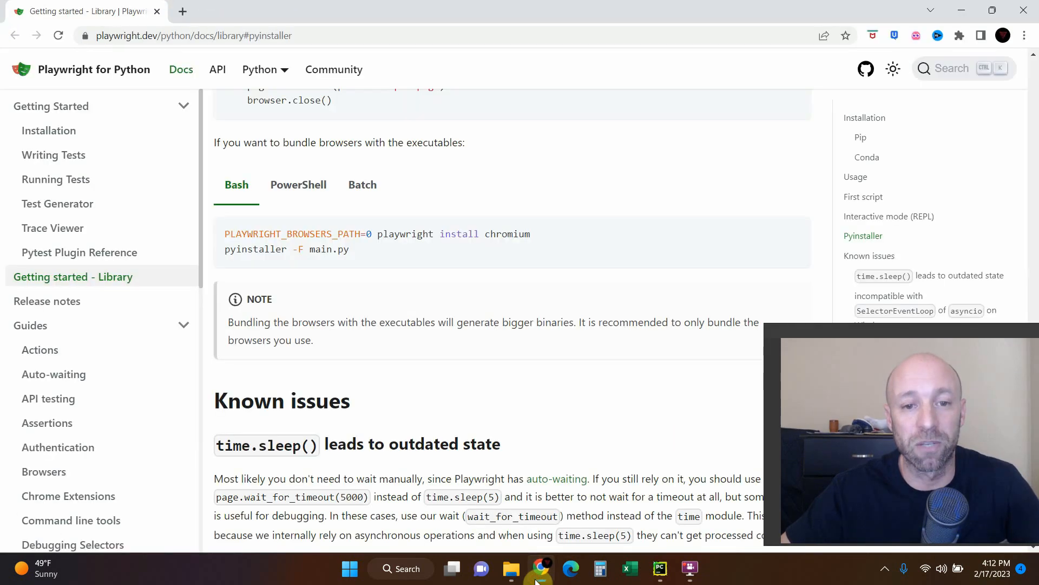
mouse_move(296, 164)
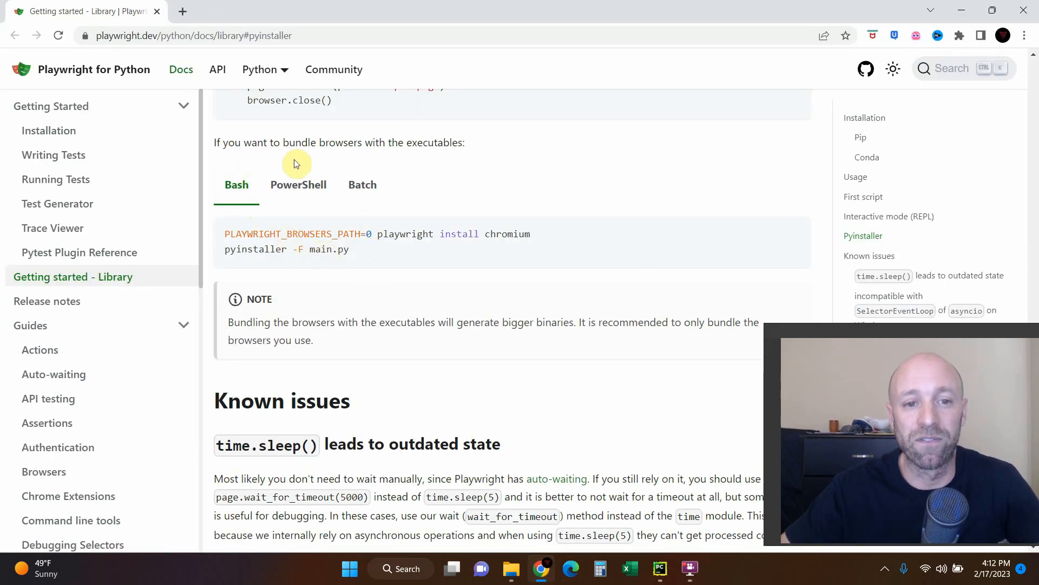
mouse_move(473, 154)
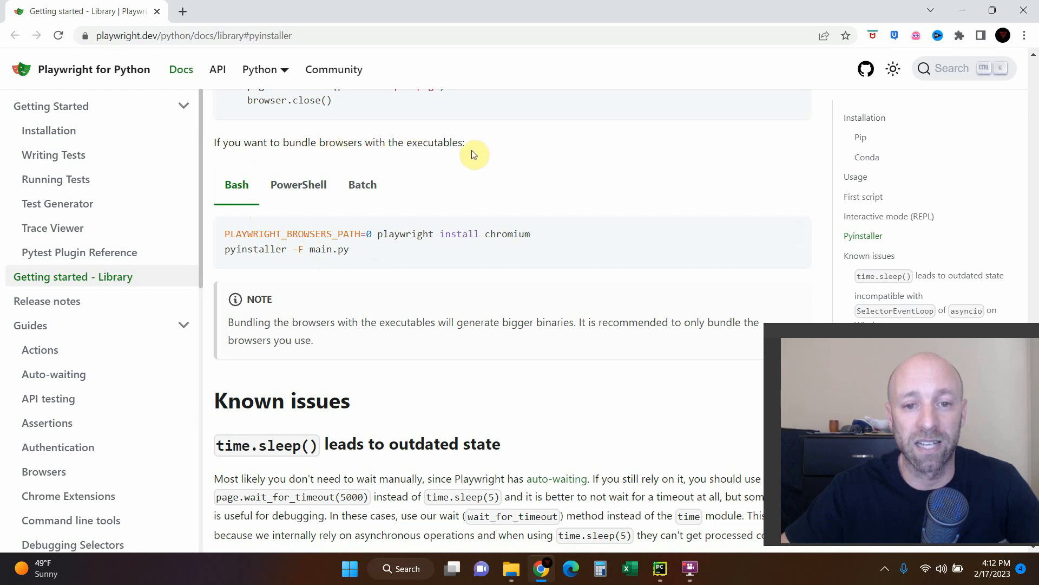
mouse_move(512, 269)
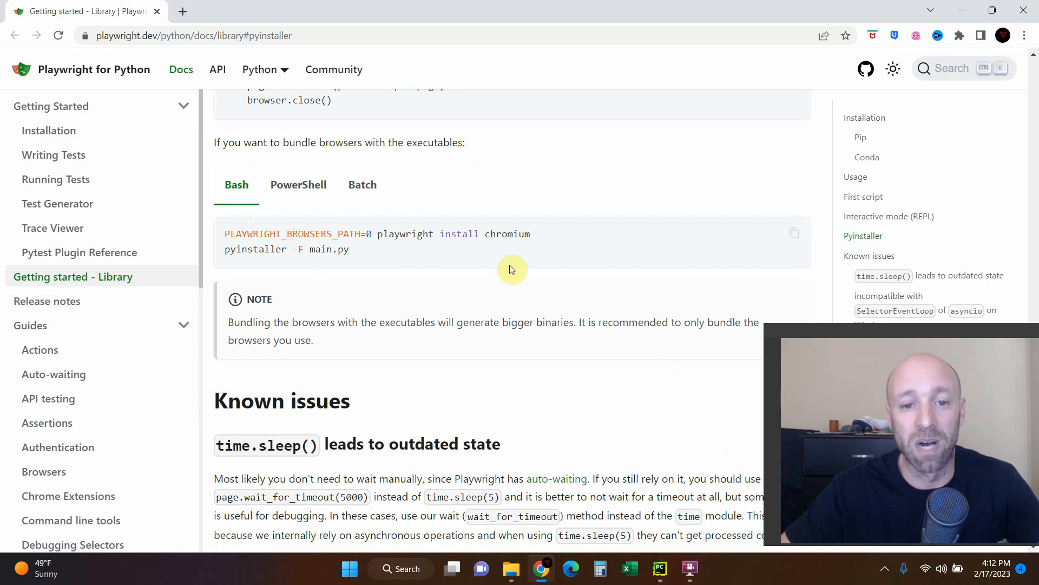
mouse_move(233, 239)
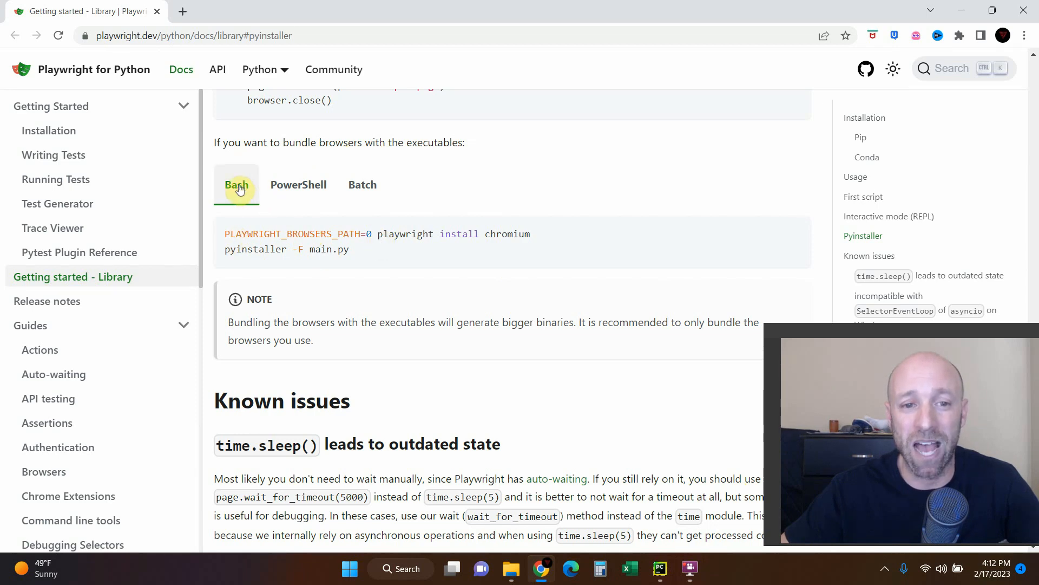
mouse_move(362, 184)
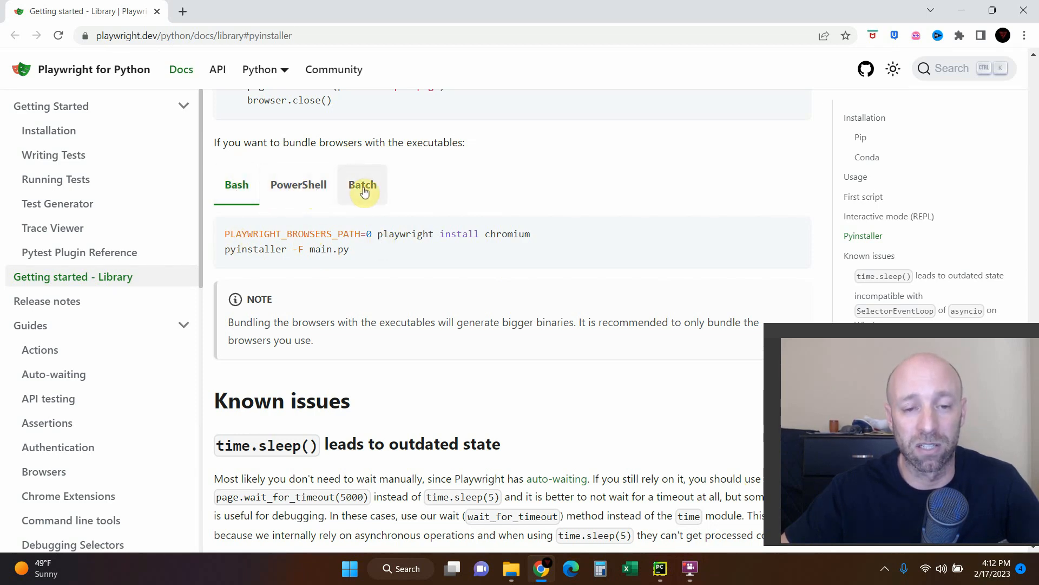
mouse_move(604, 504)
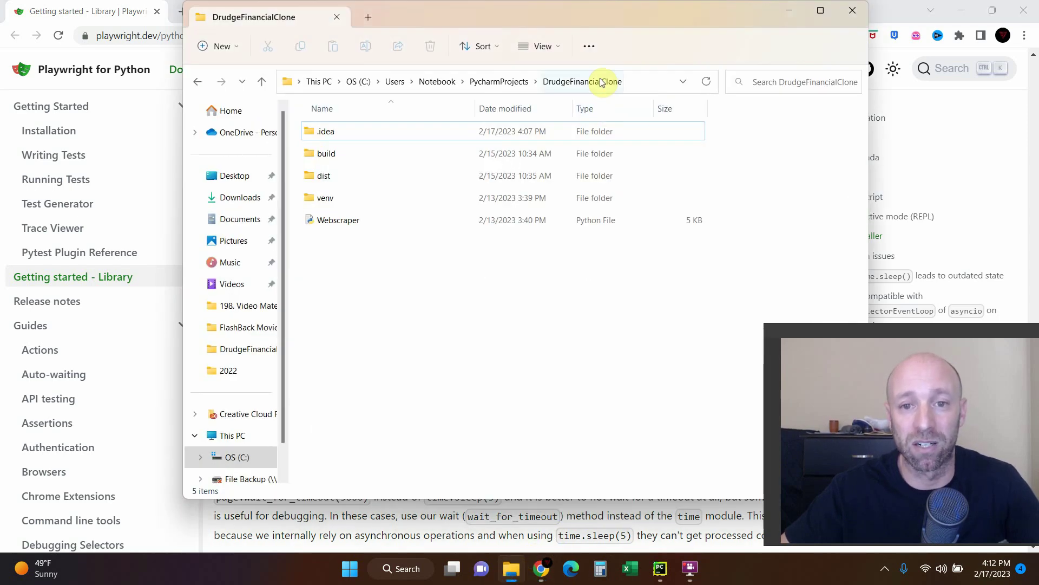
mouse_move(635, 87)
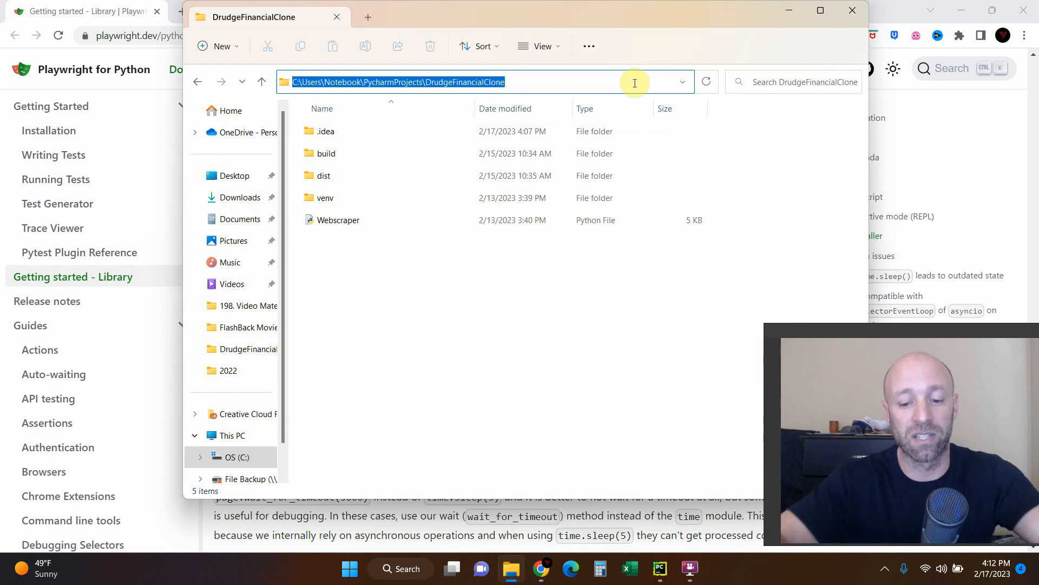
Step: Launch PowerShell by entering 'power' in the DrudgeFinancialClone folder's address bar
type("power")
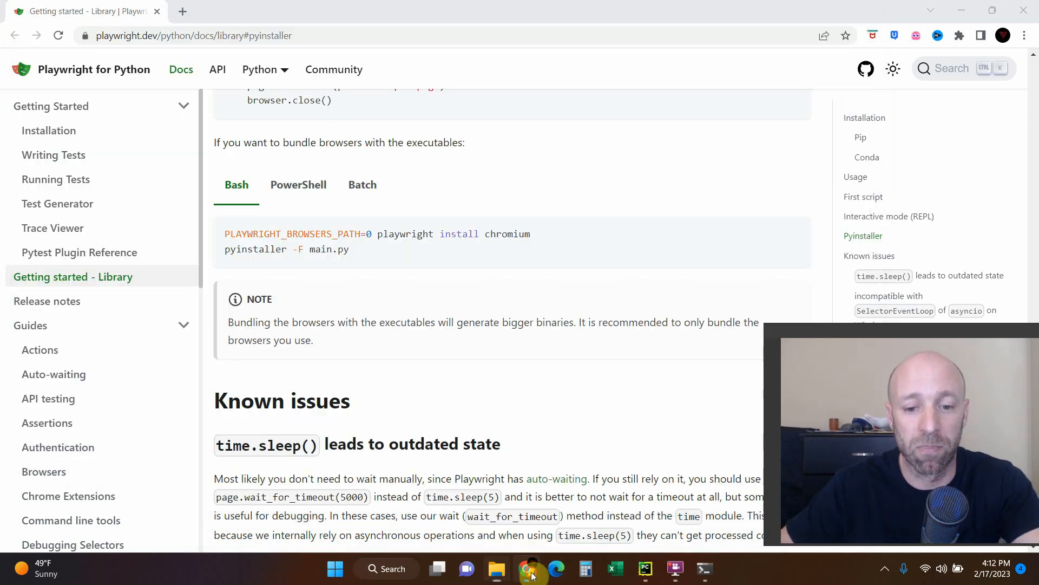
mouse_move(748, 466)
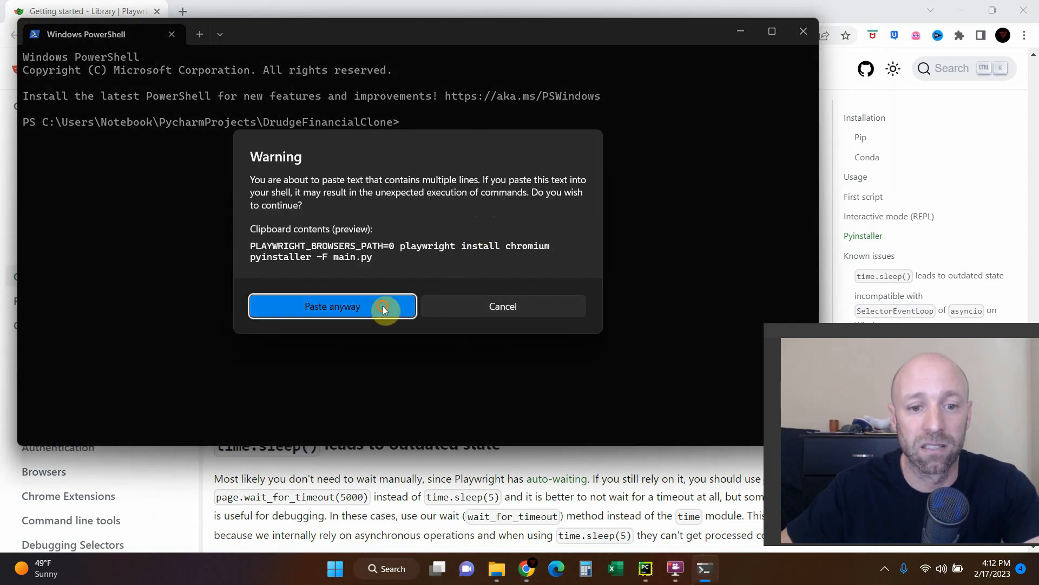
Step: Paste the bundling commands into PowerShell, see PLAYWRIGHT_BROWSERS_PATH=0 rejected, and close it
left_click(332, 306)
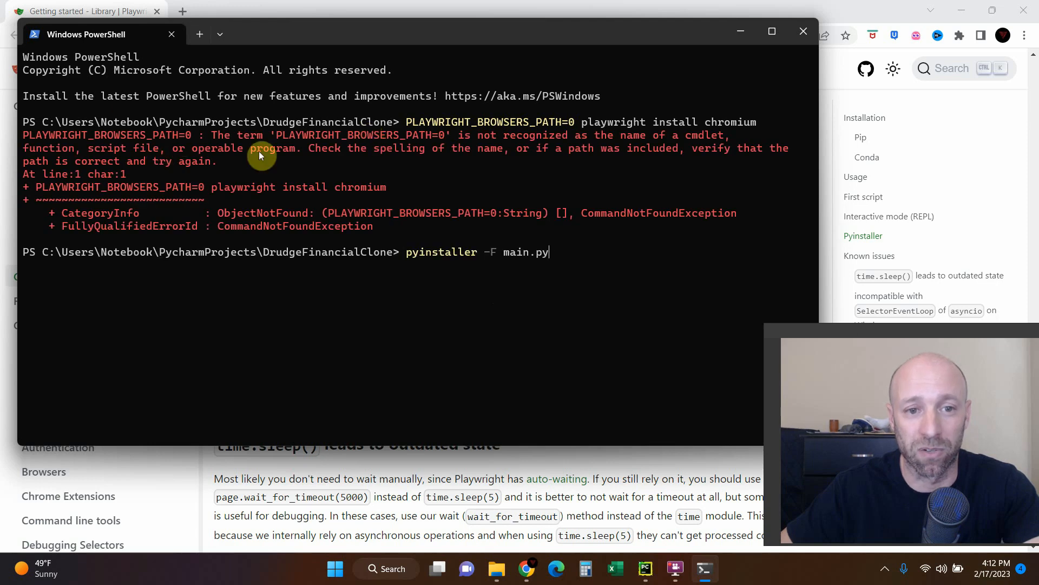
mouse_move(464, 130)
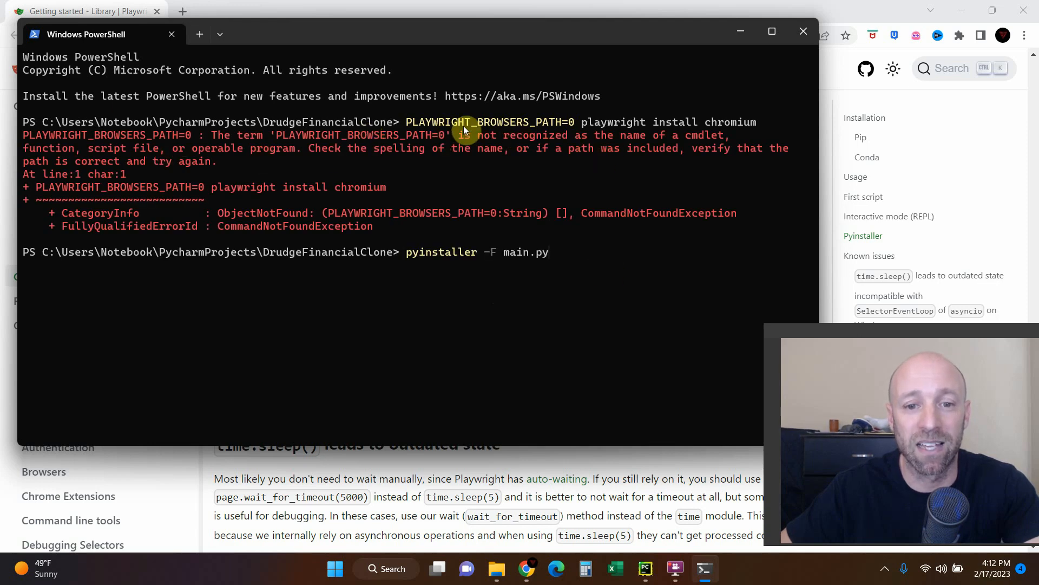
mouse_move(585, 260)
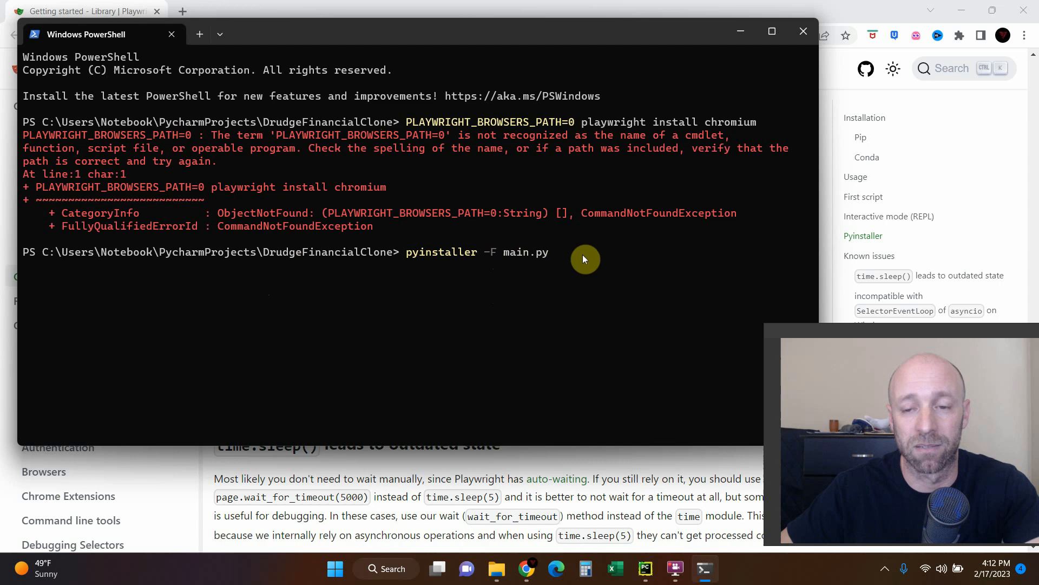
left_click(802, 31)
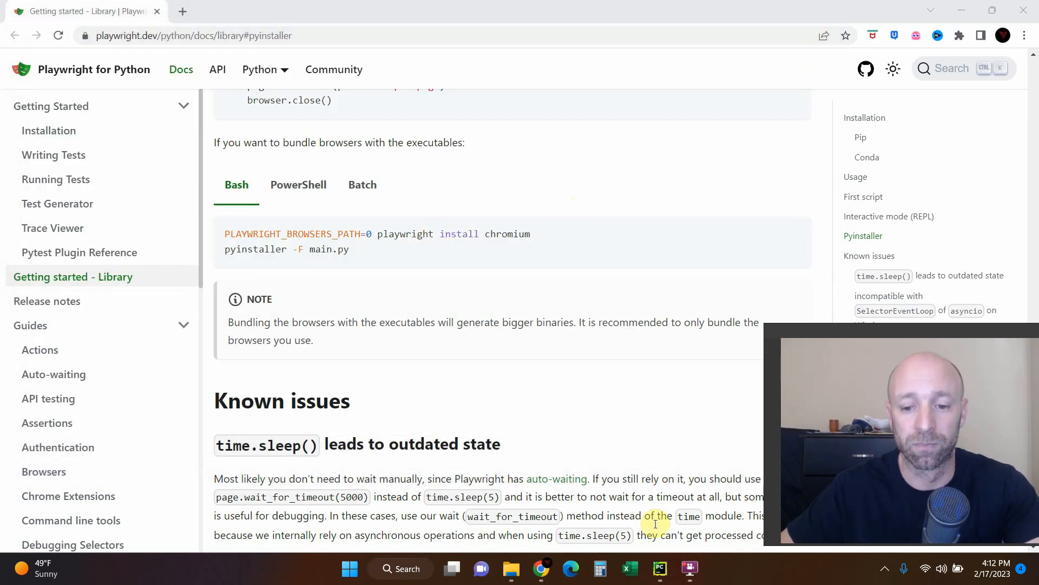
Step: Check the PyCharm project root, then grab the DrudgeFinancialClone folder path in File Explorer
left_click(659, 568)
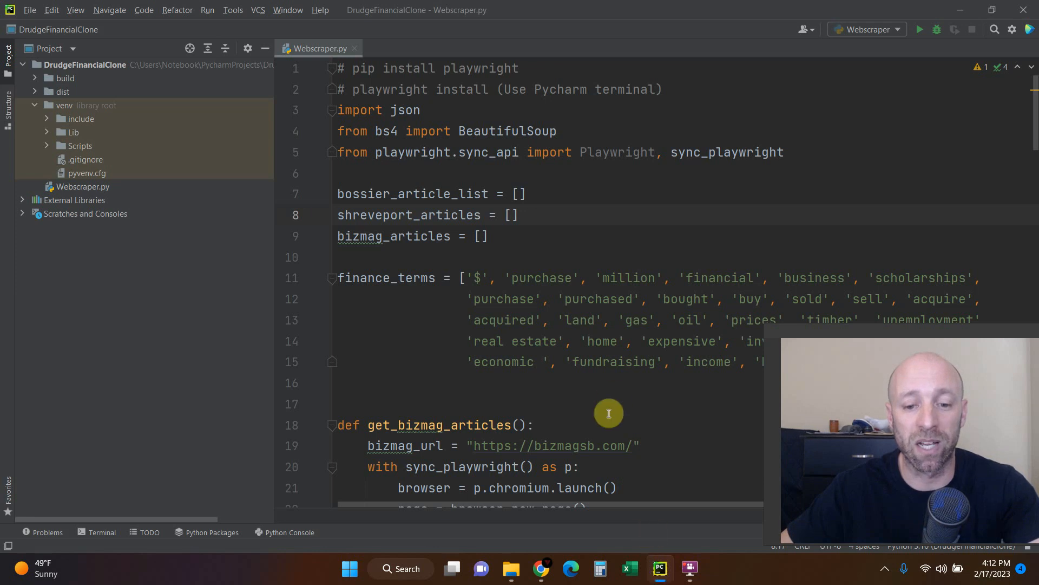
left_click(510, 568)
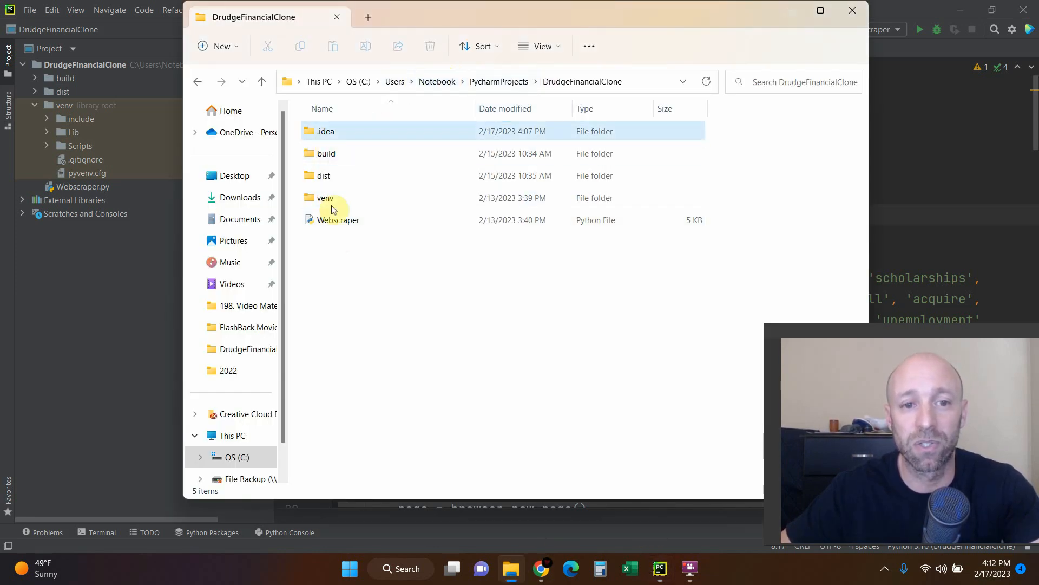
mouse_move(617, 71)
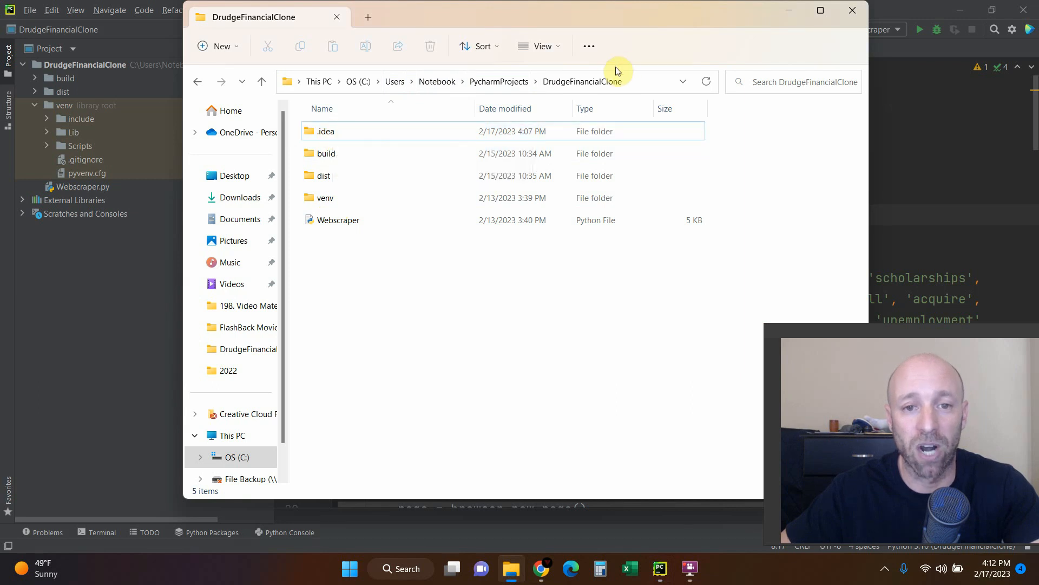
mouse_move(345, 219)
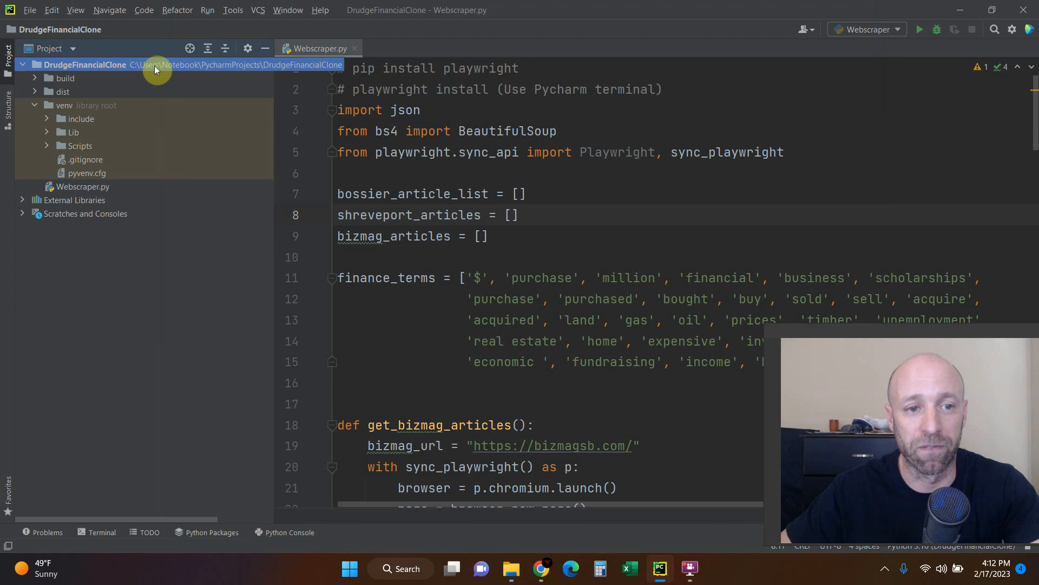
mouse_move(237, 66)
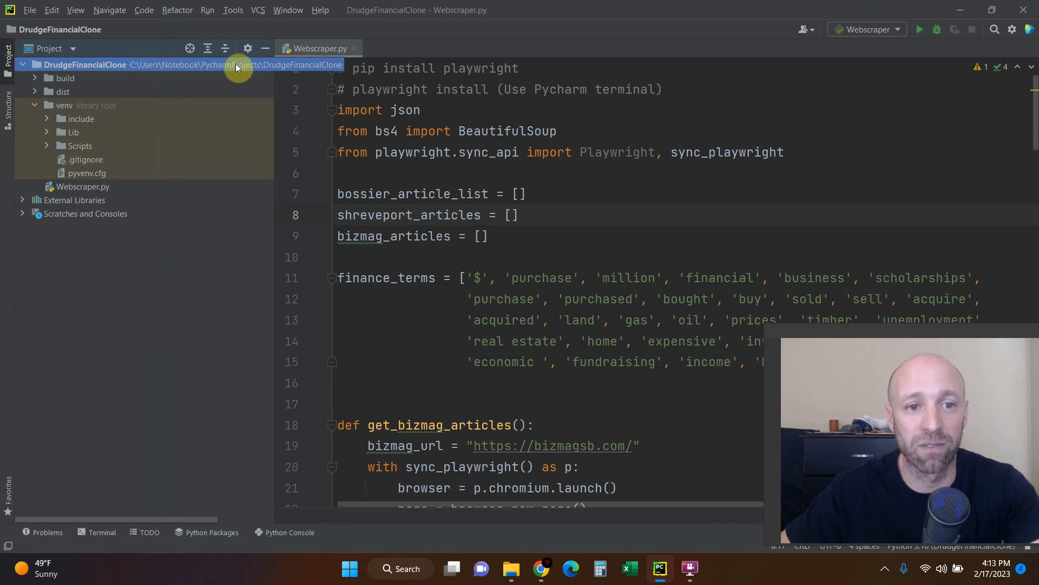
left_click(510, 567)
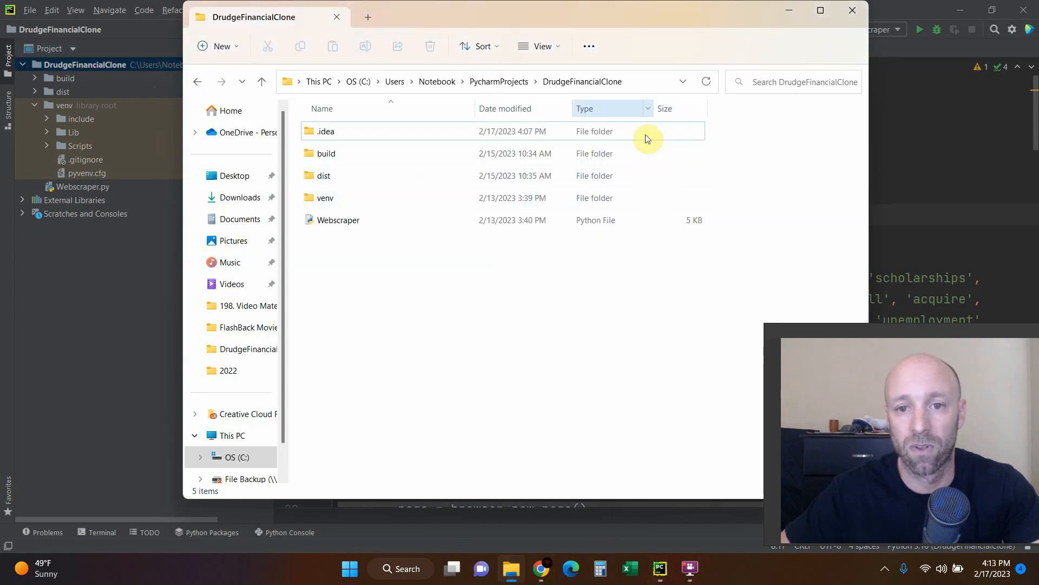
left_click(464, 81)
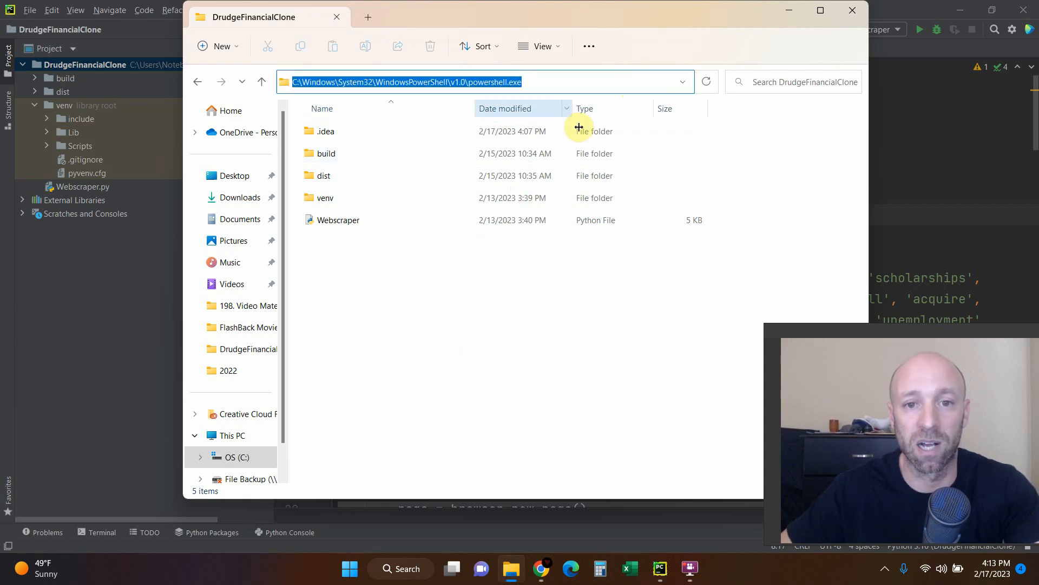
mouse_move(228, 70)
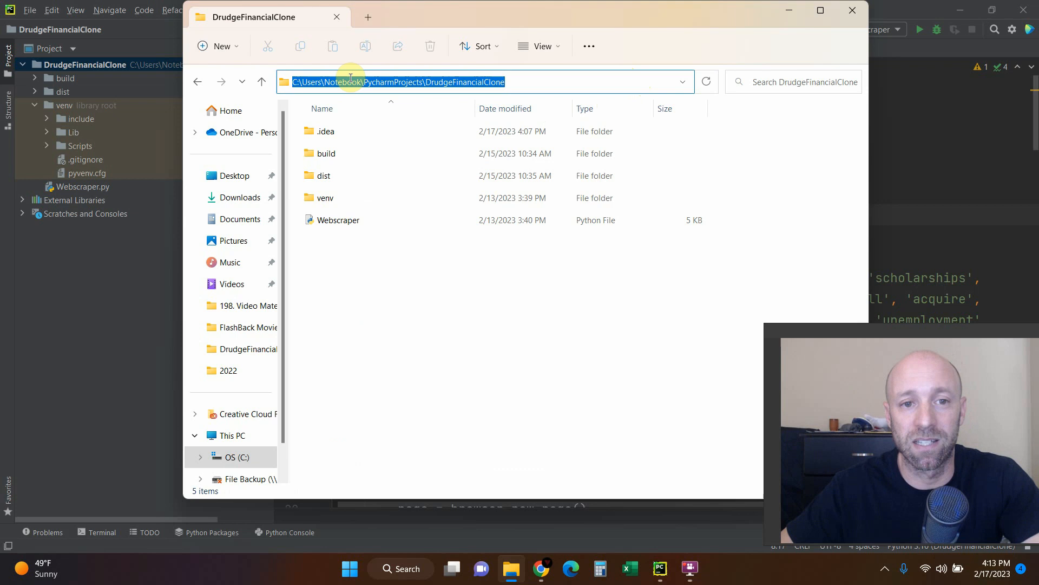
mouse_move(511, 82)
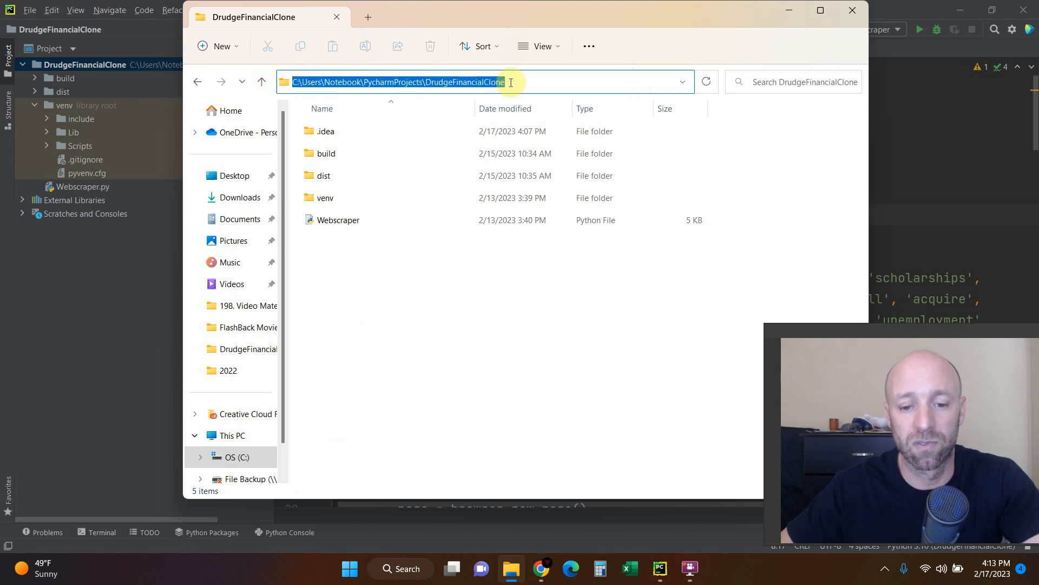
left_click(402, 569)
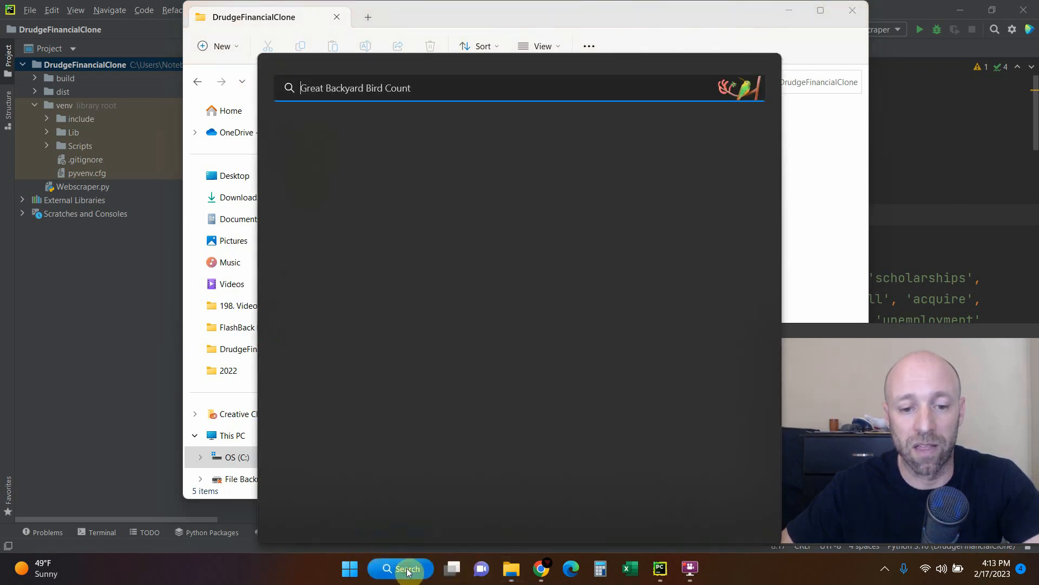
Step: Launch Git Bash by searching 'gitbash' in Windows Search
type("gitbash")
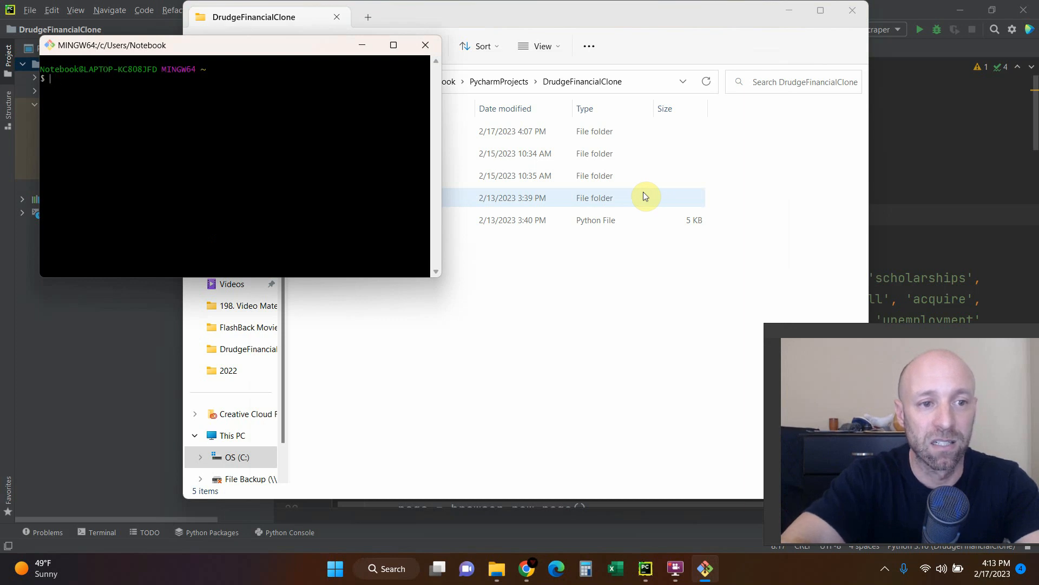
Step: Change Git Bash into the DrudgeFinancialClone folder using cd /c plus the pasted path
type("cd")
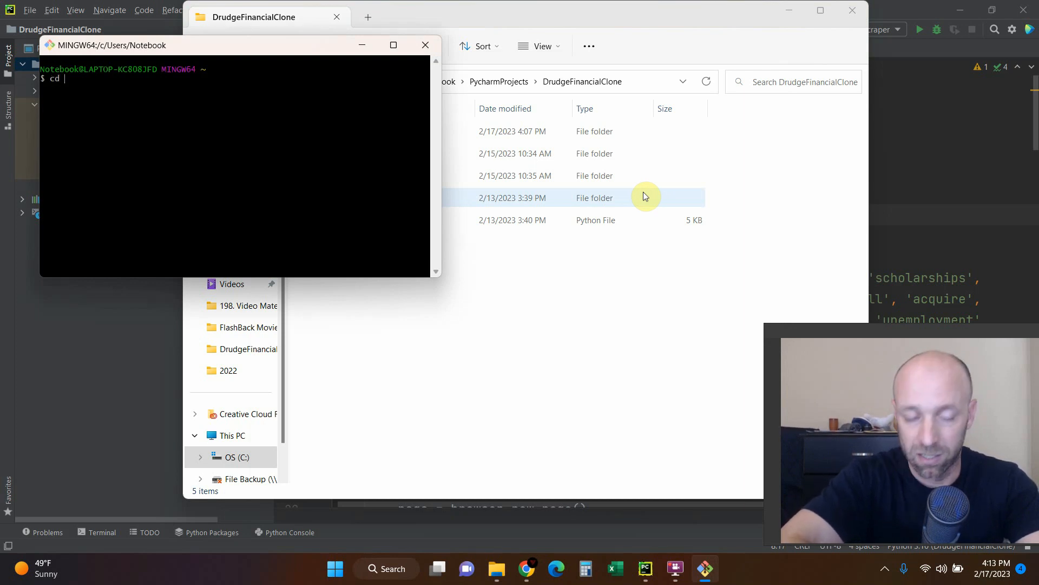
type("/c")
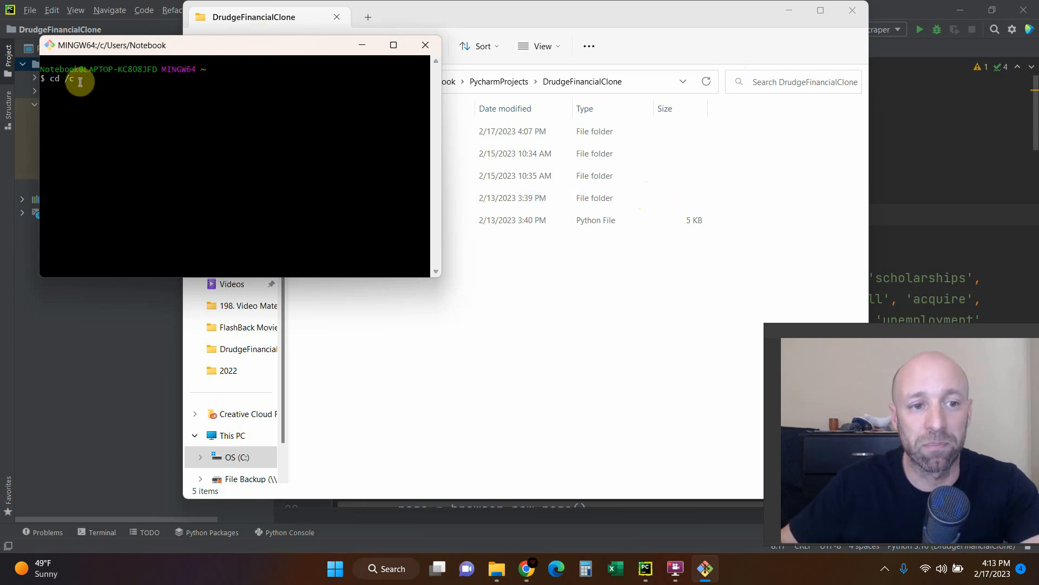
right_click(76, 77)
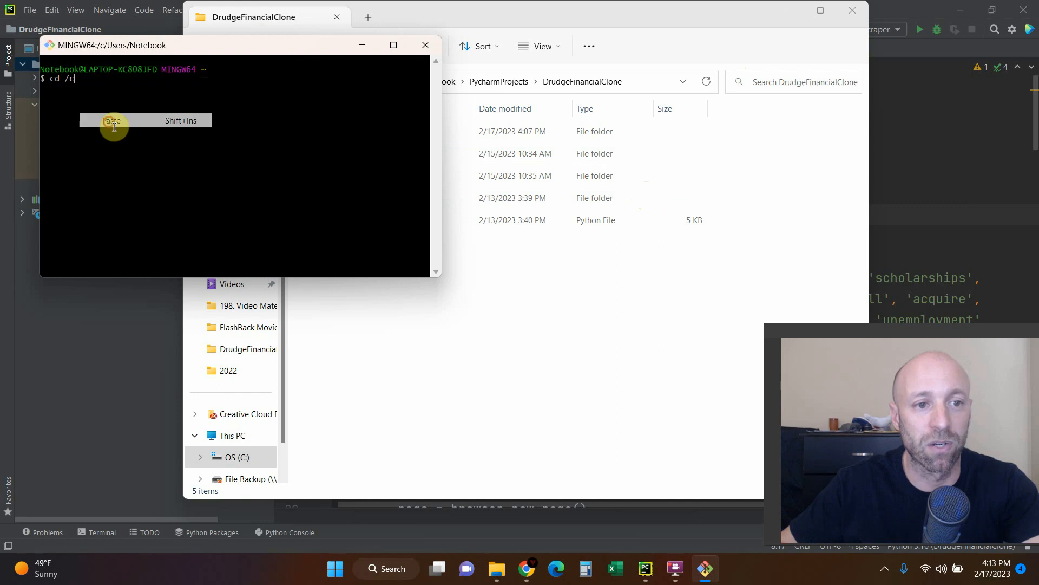
left_click(111, 121)
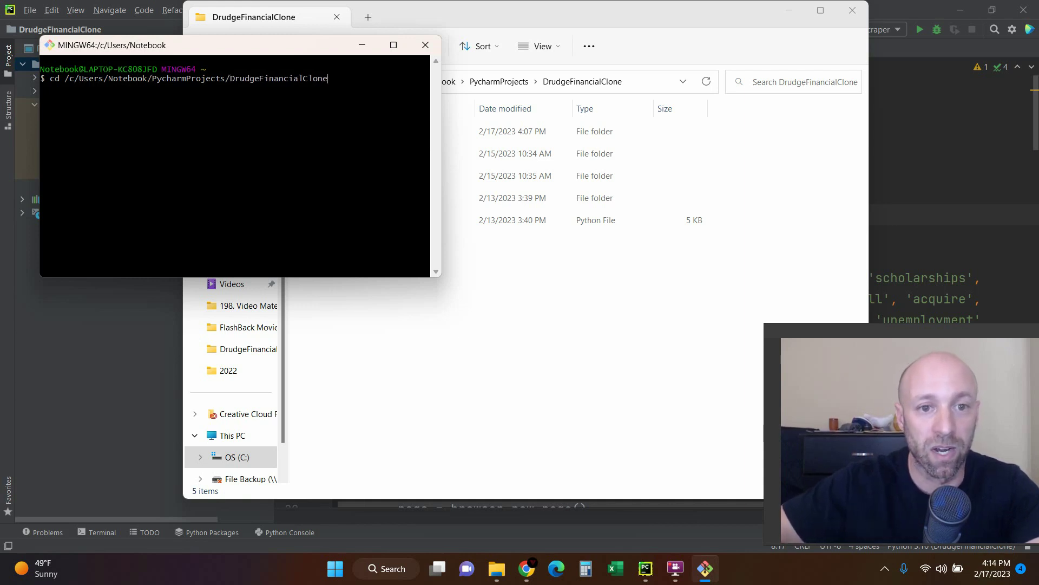
key("Return")
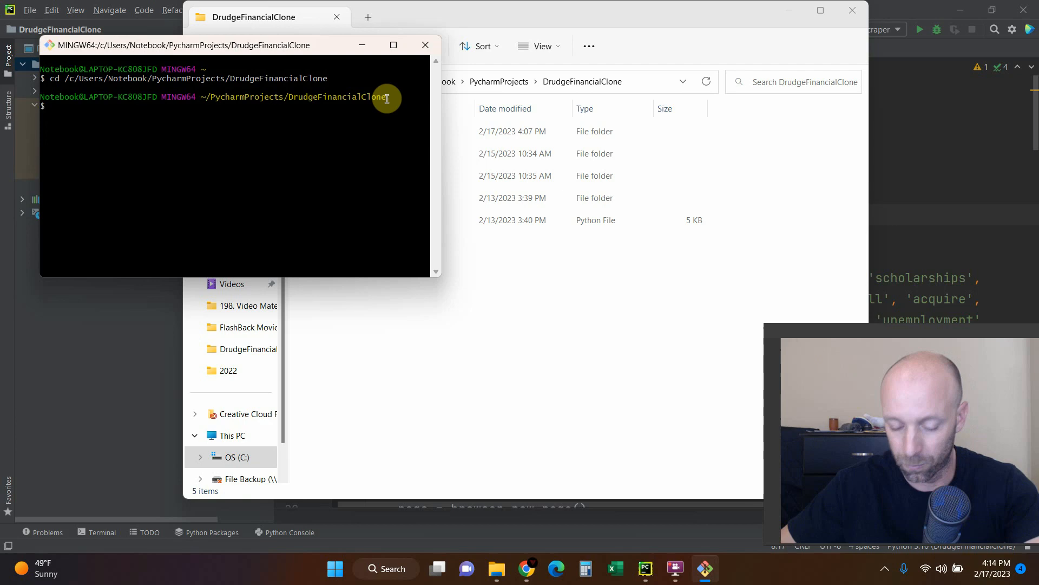
mouse_move(525, 568)
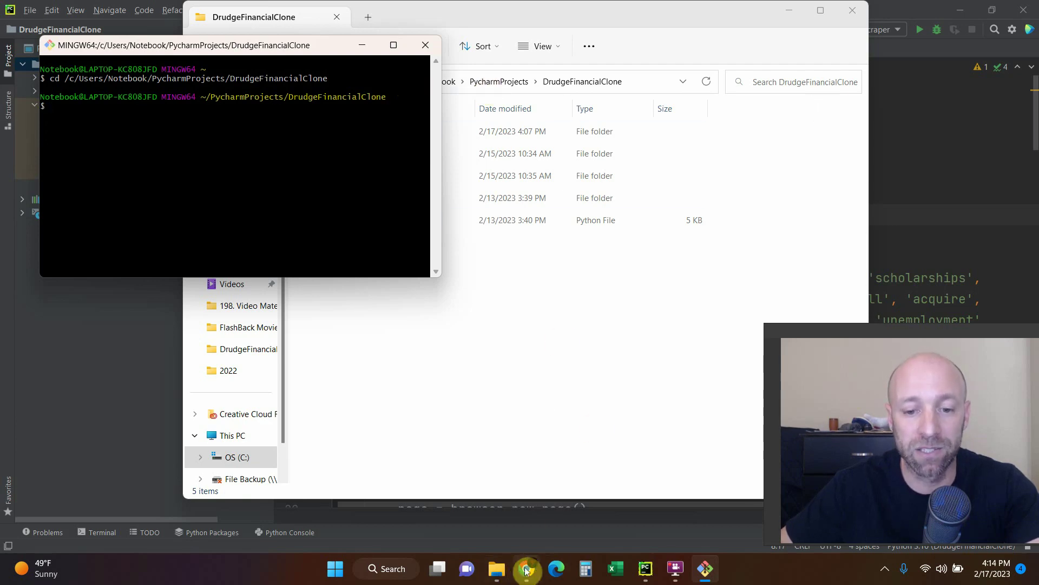
left_click(527, 569)
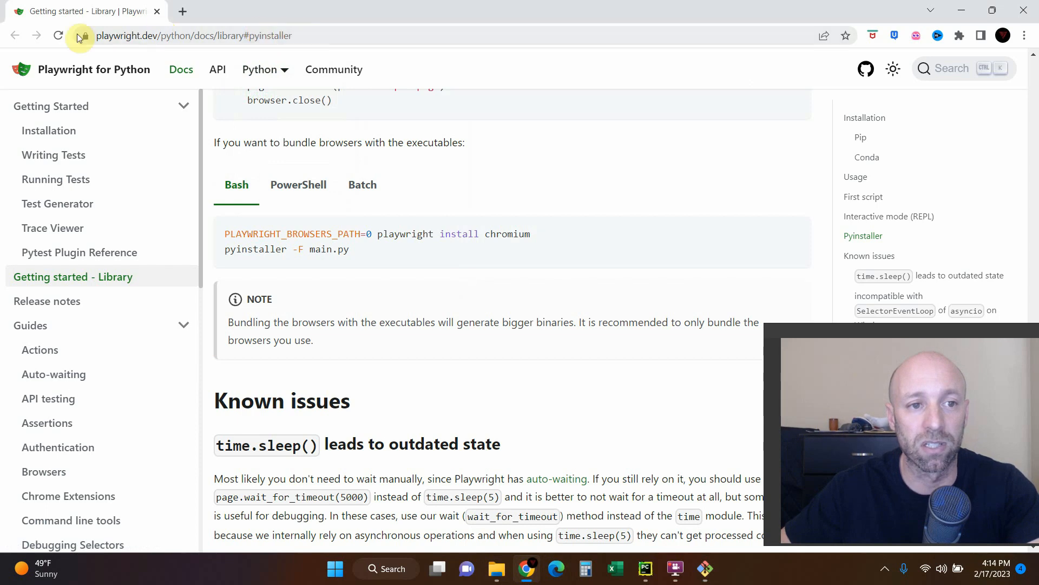
mouse_move(243, 237)
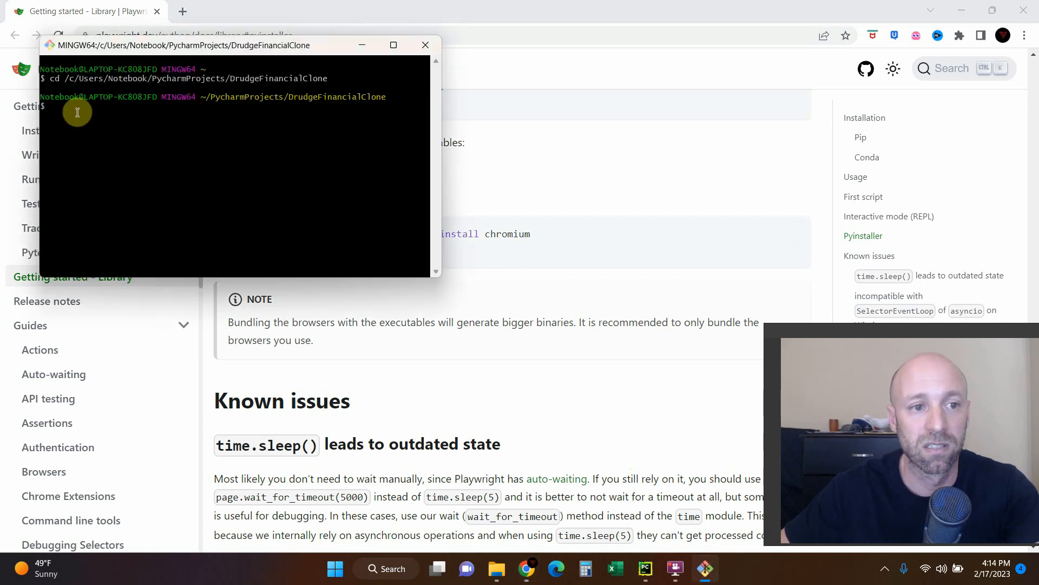
Step: Enter PLAYWRIGHT_BROWSERS_PATH=0 in Git Bash and copy 'playwright install chromium' from the docs
type("PLAYWRIGHT_BROWSERS_PATH=0")
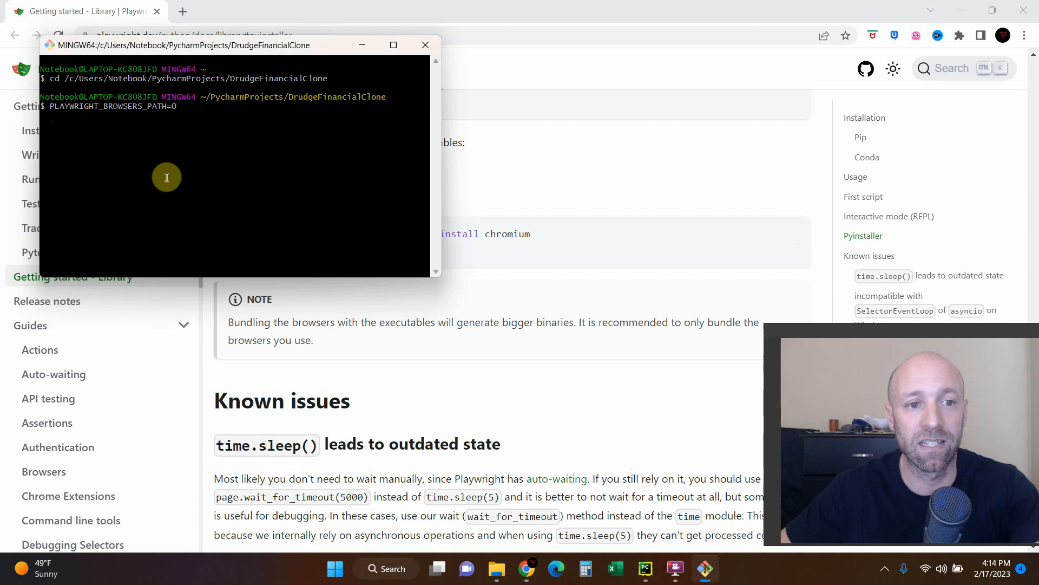
key("Return")
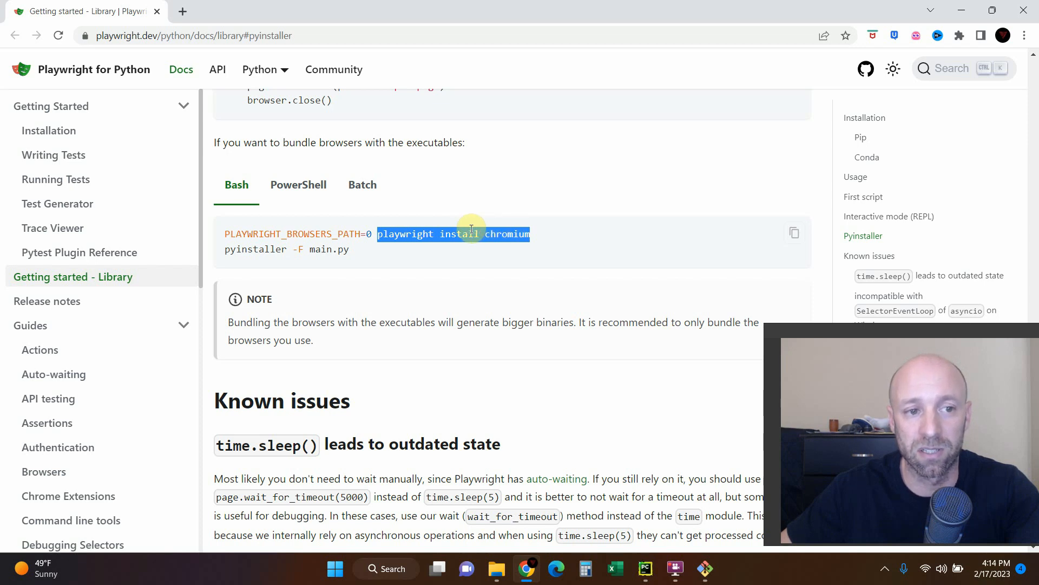
mouse_move(675, 488)
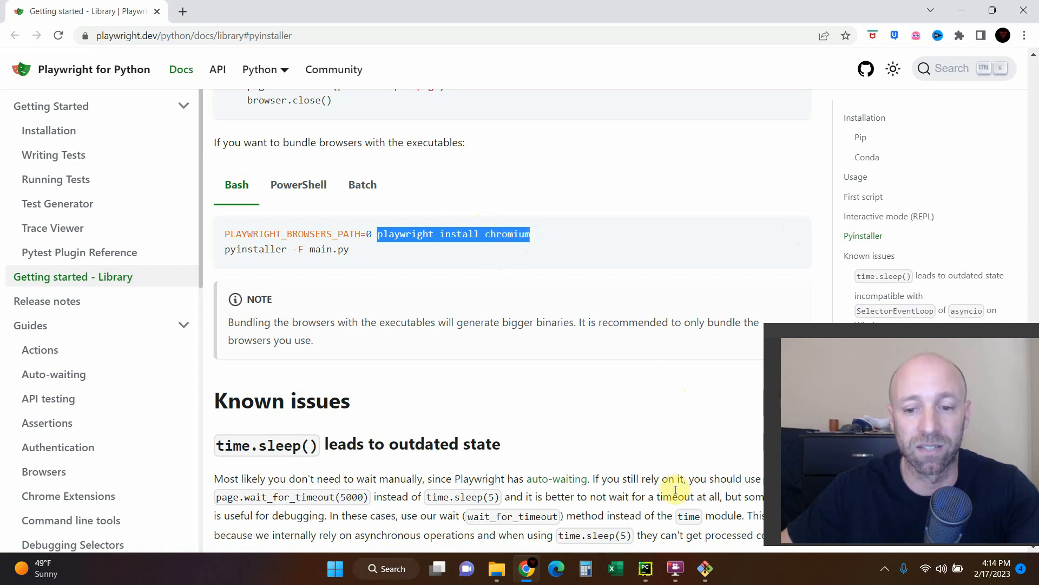
mouse_move(451, 261)
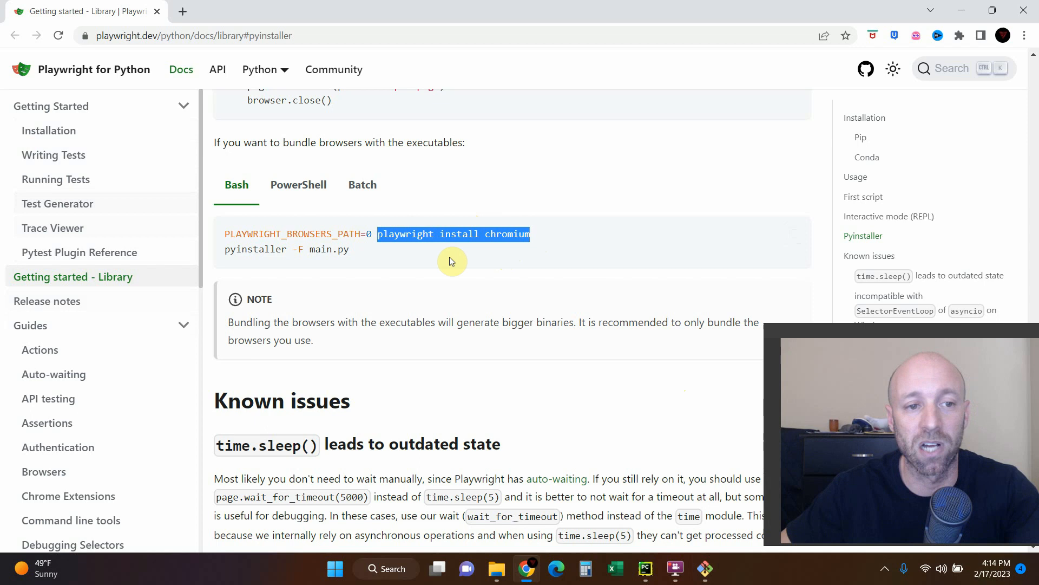
mouse_move(489, 234)
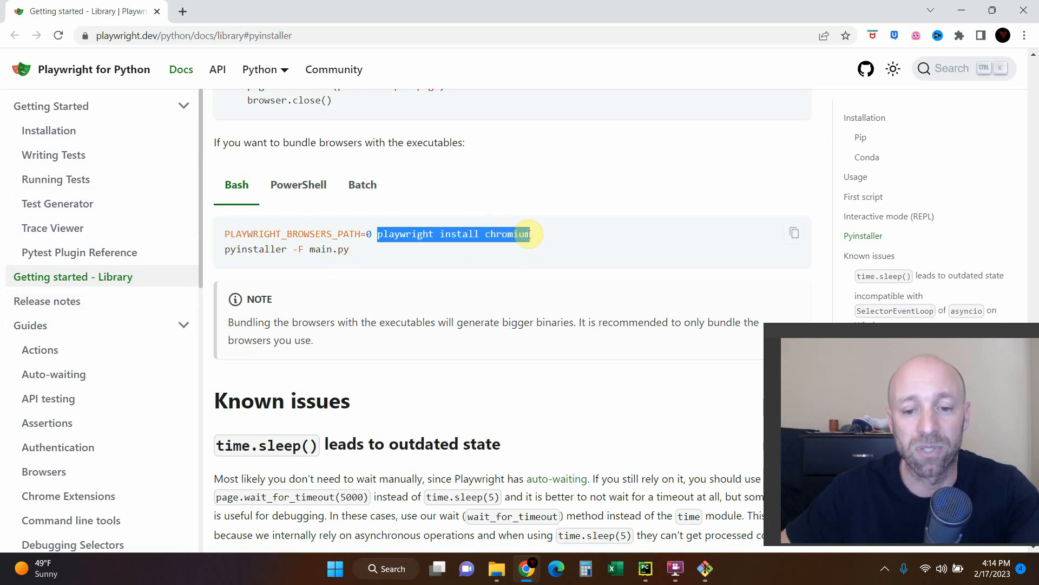
left_click(643, 568)
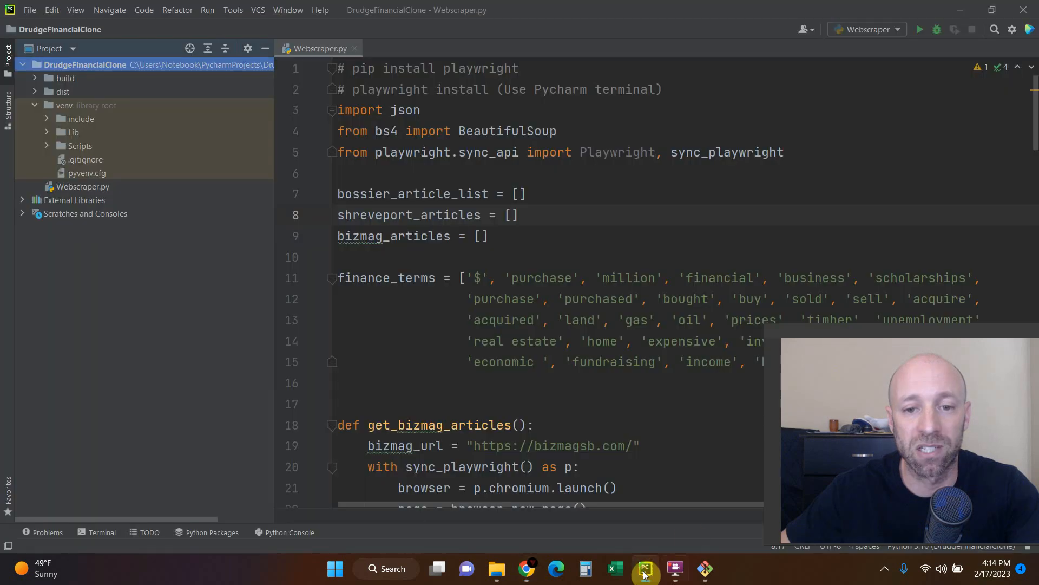
Step: Review Webscraper.py's chromium launch code, then bring up Git Bash's paste menu
scroll("down", 3)
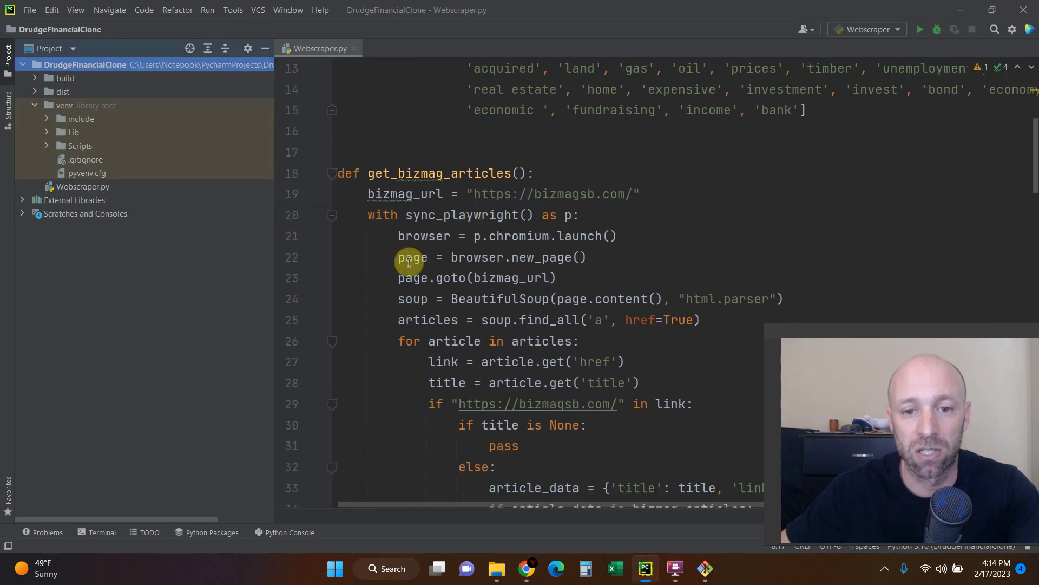
mouse_move(555, 236)
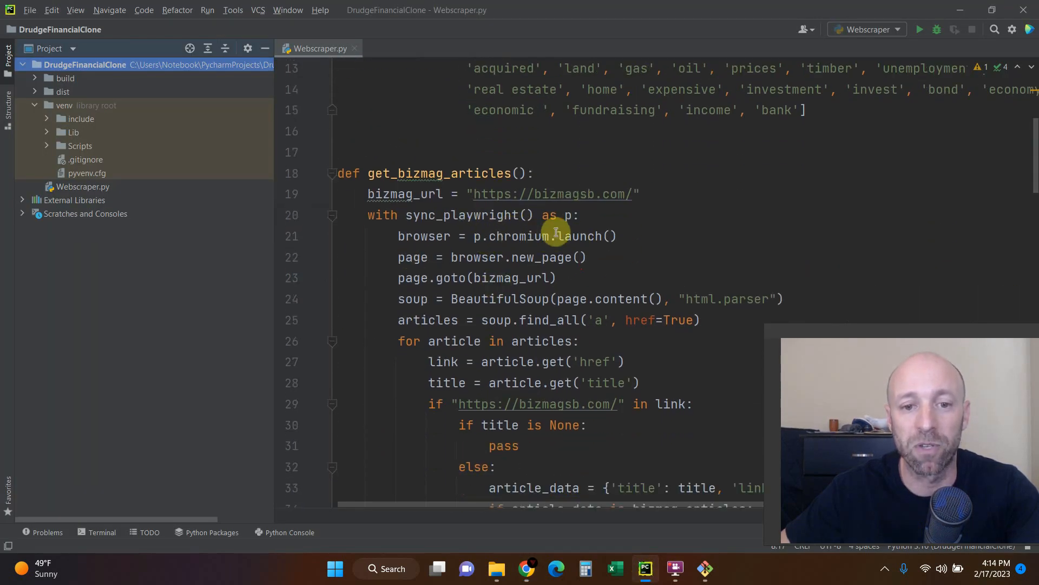
scroll("up", 3)
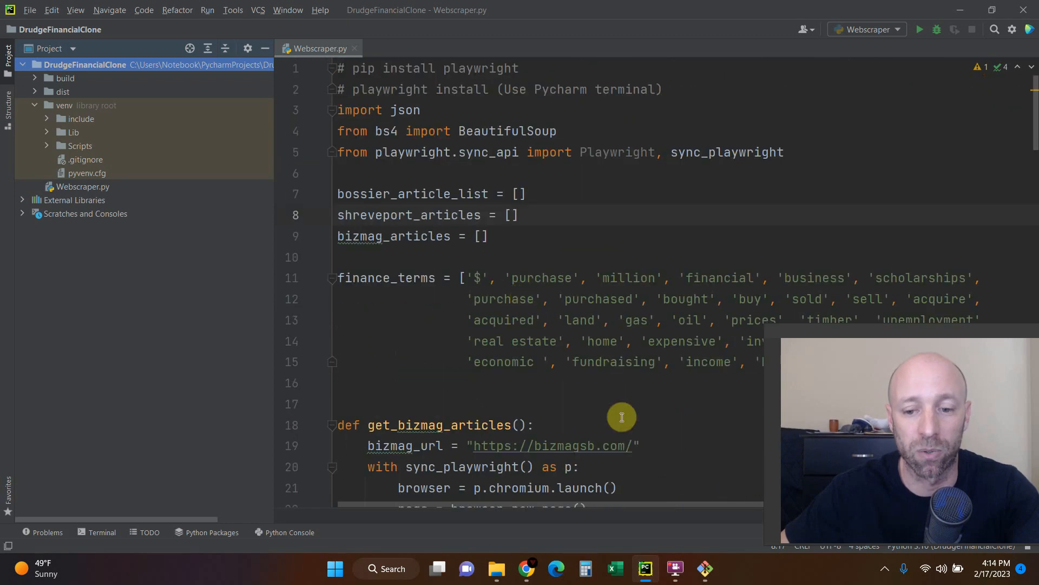
right_click(53, 133)
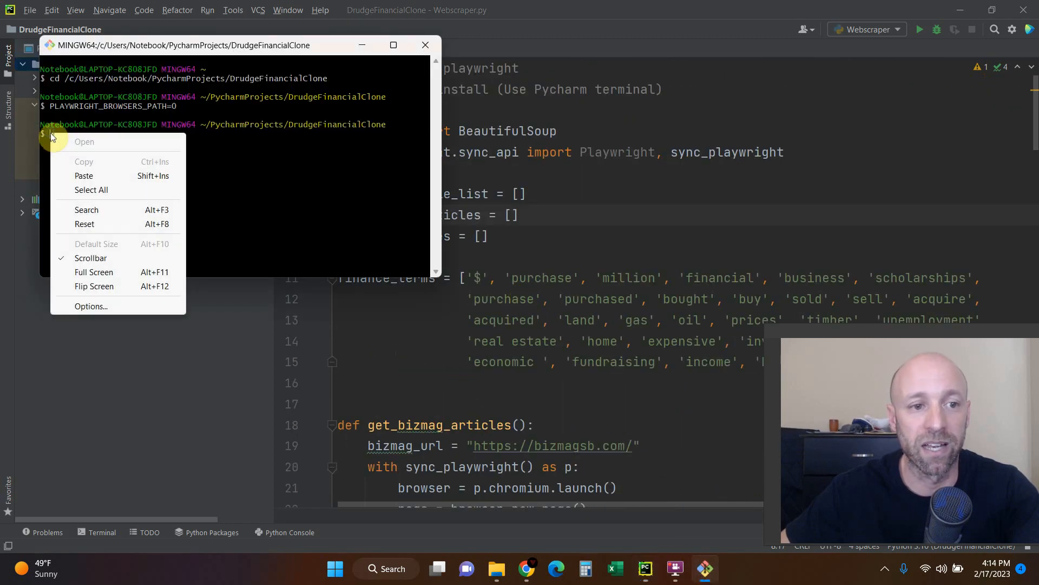
Step: Paste and run 'playwright install chromium' in the project folder, then revisit the docs
left_click(83, 175)
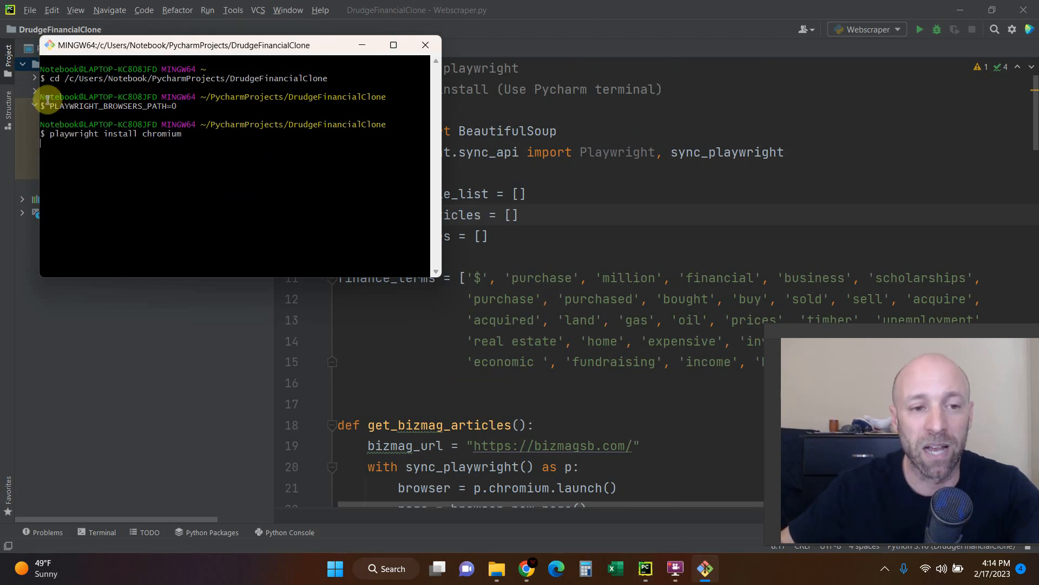
key("Return")
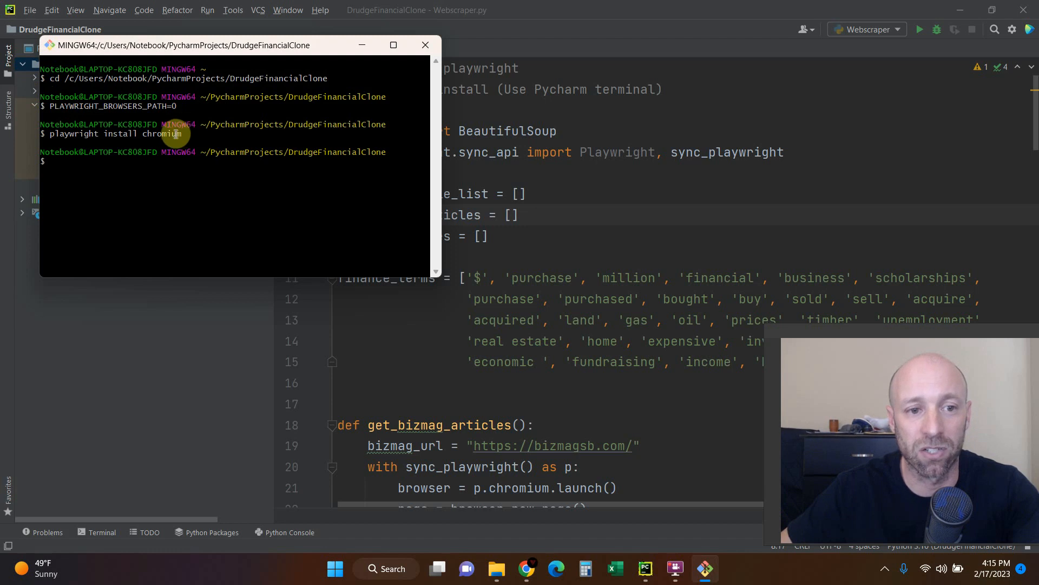
mouse_move(109, 271)
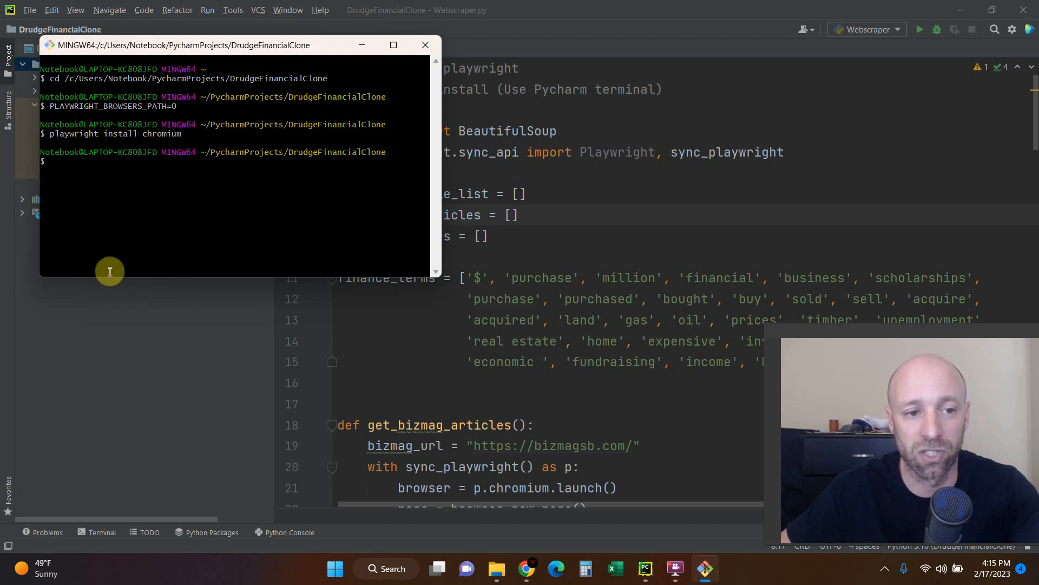
mouse_move(85, 213)
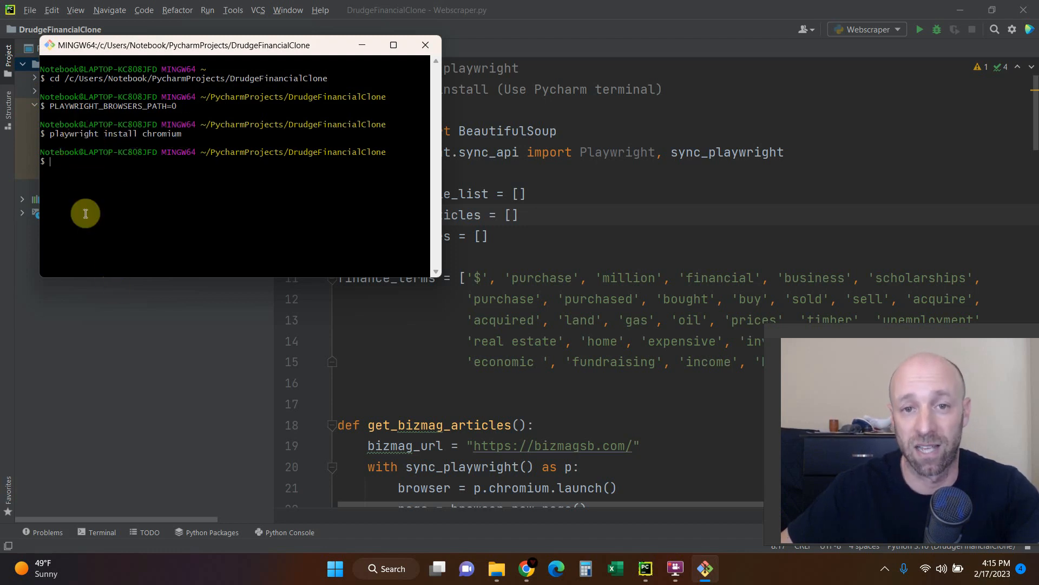
mouse_move(218, 239)
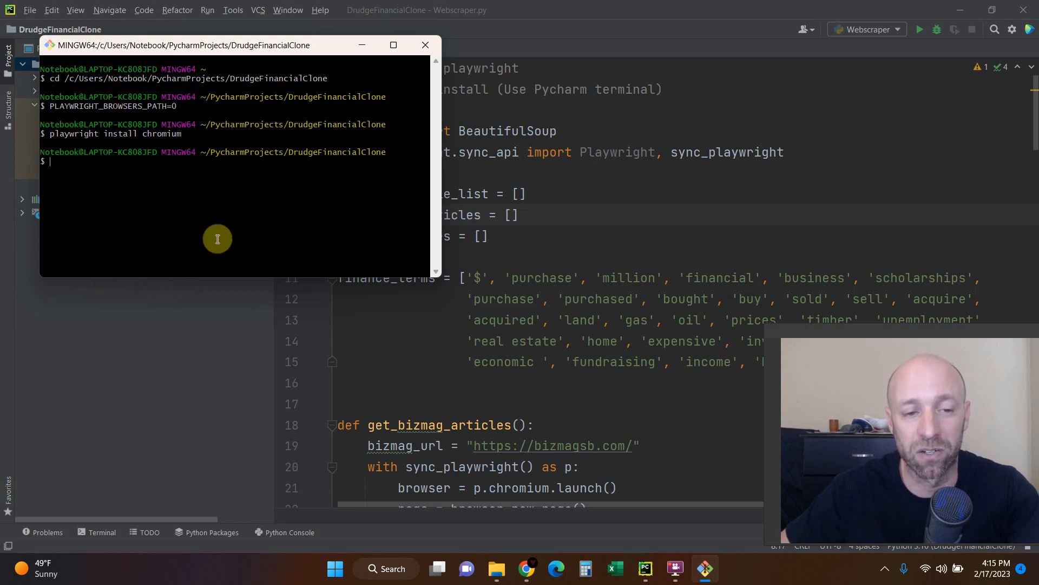
mouse_move(186, 180)
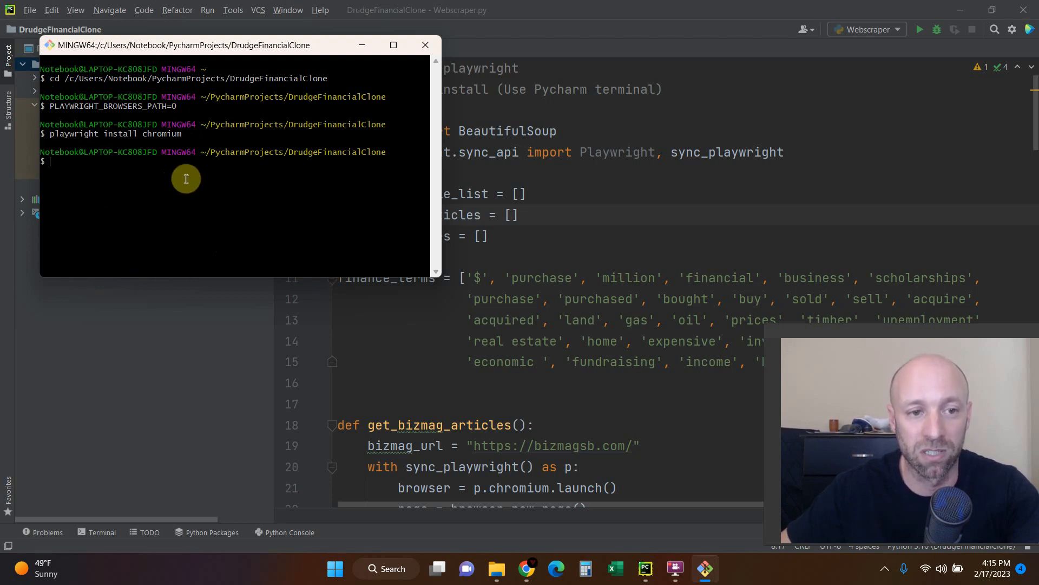
mouse_move(721, 505)
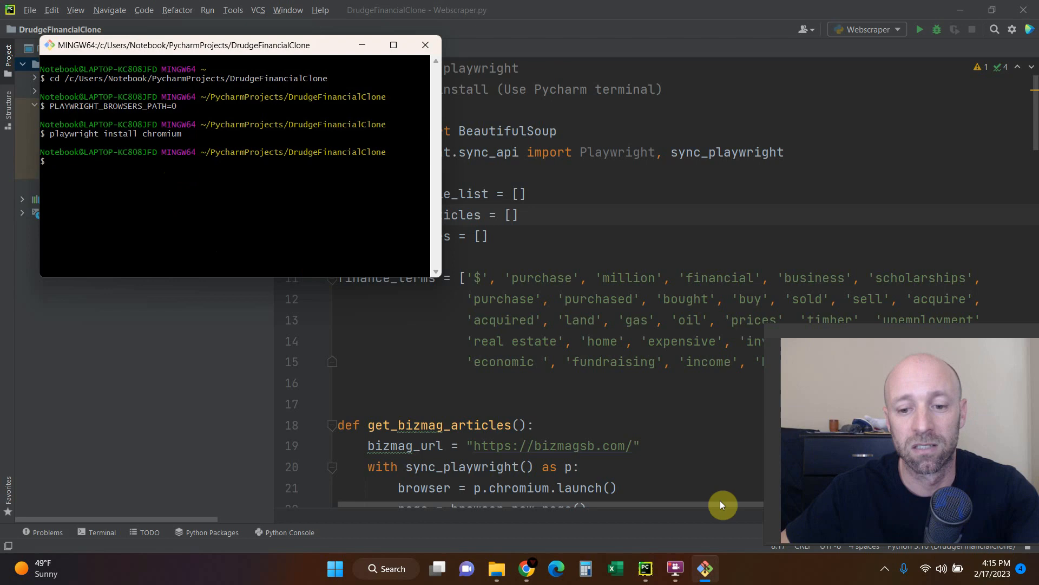
left_click(527, 568)
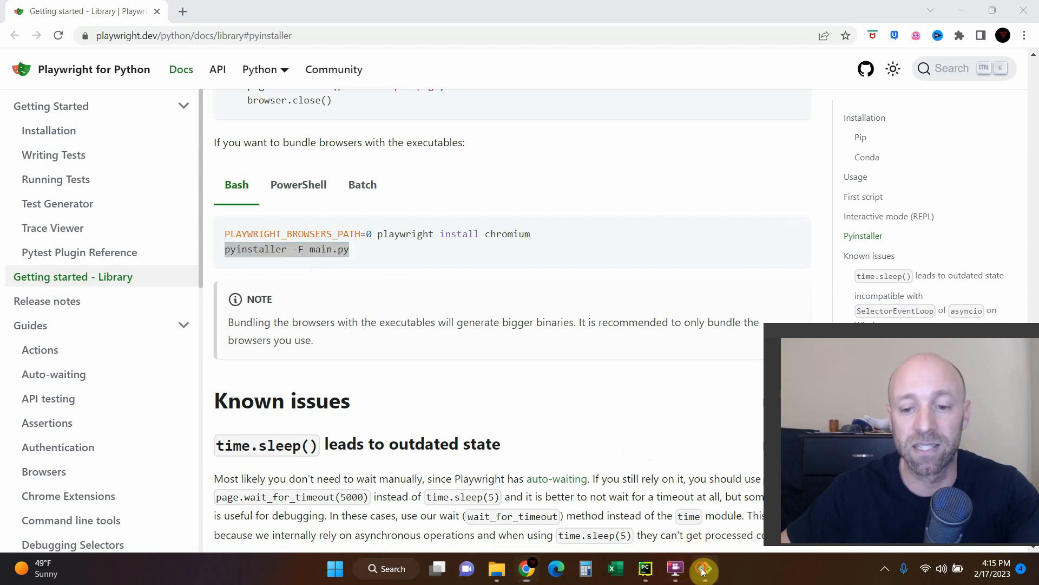
Step: Type 'pyinstaller -F Webscraper.py' at the Git Bash prompt and bring up the project folder
left_click(704, 569)
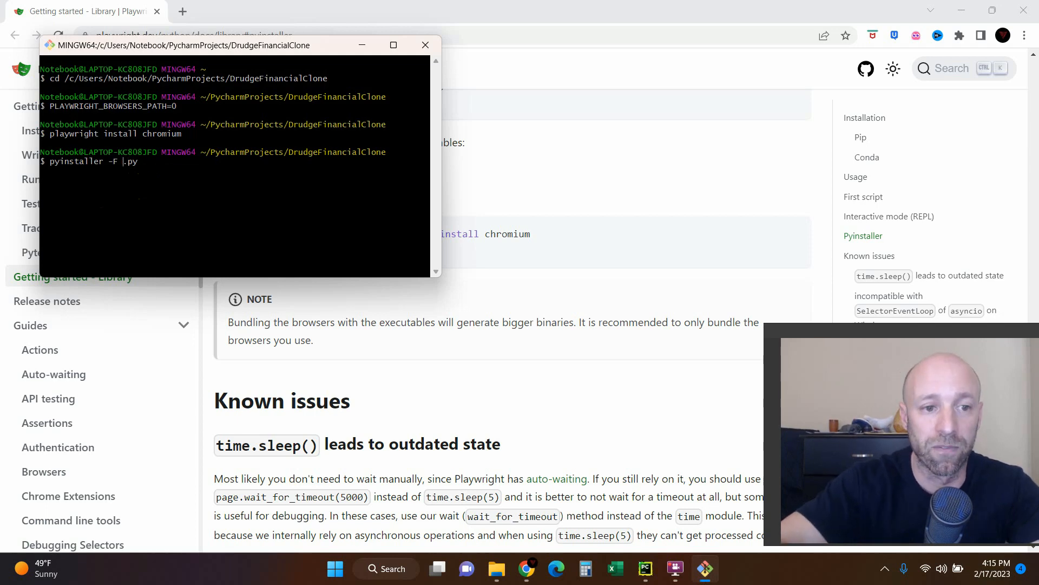
type("Websc")
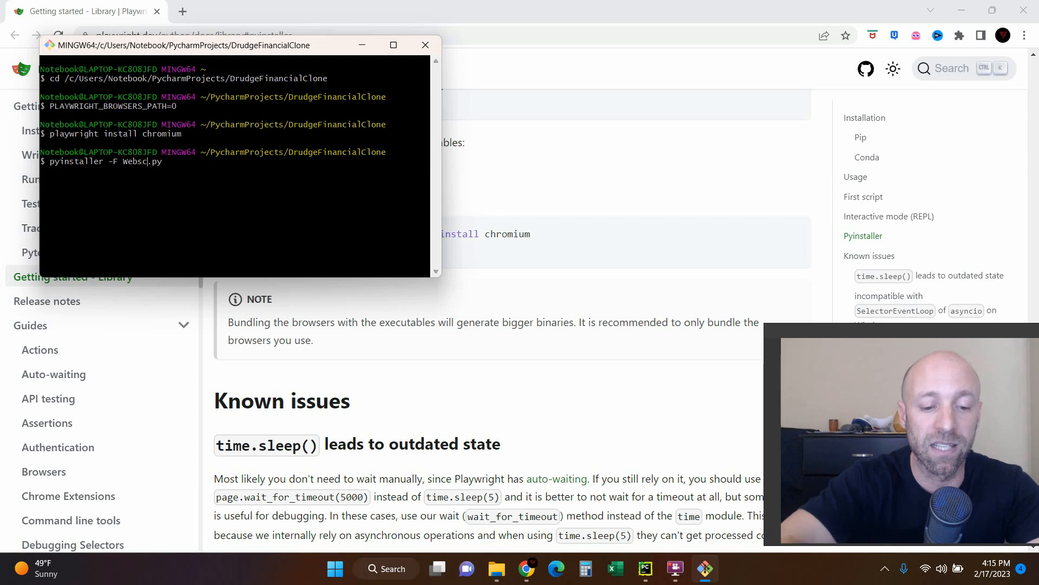
type("raper")
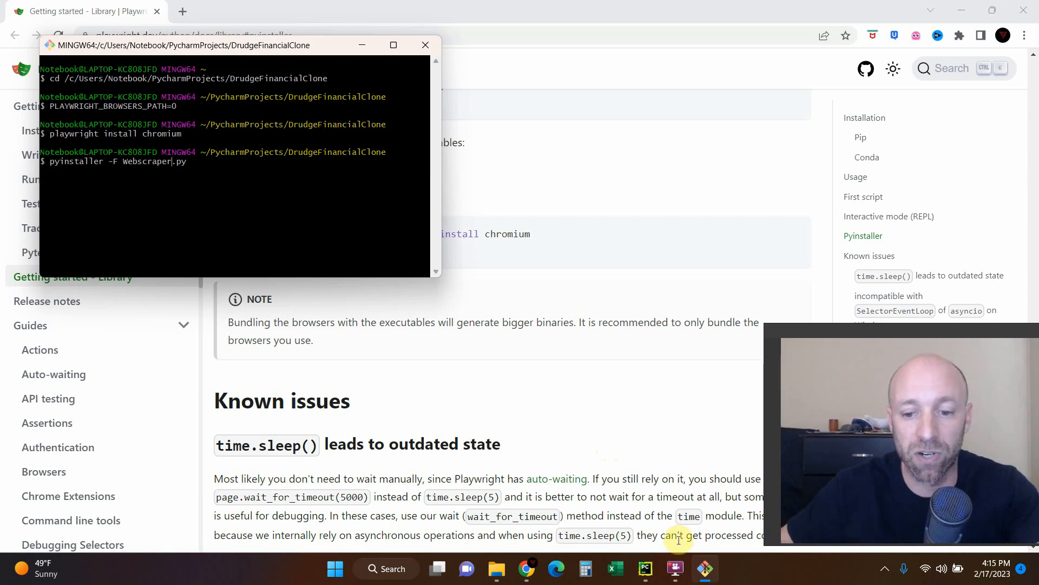
left_click(496, 567)
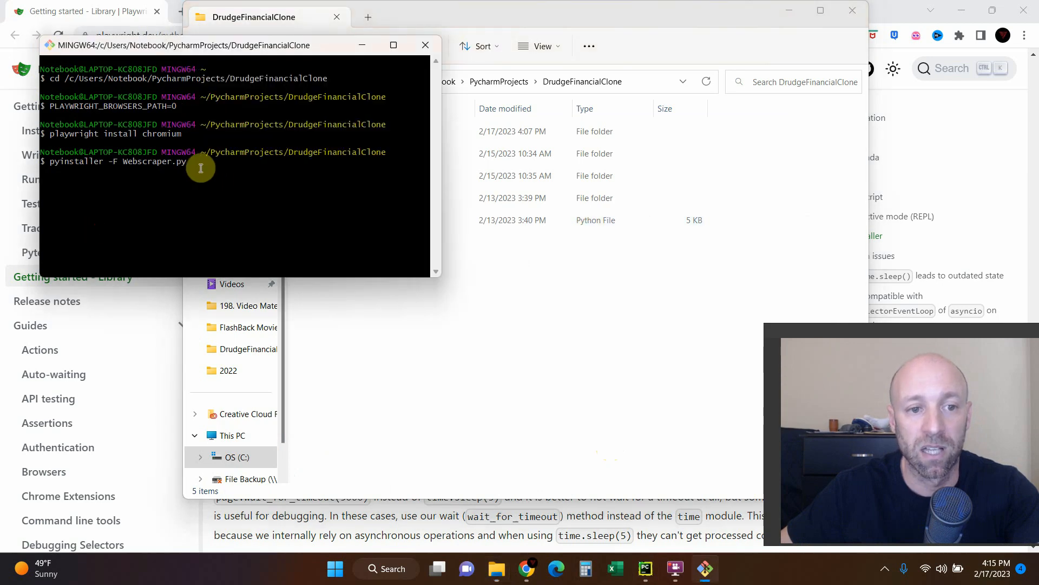
Step: Close Git Bash and run auto-py-to-exe from a new Command Prompt
left_click(425, 45)
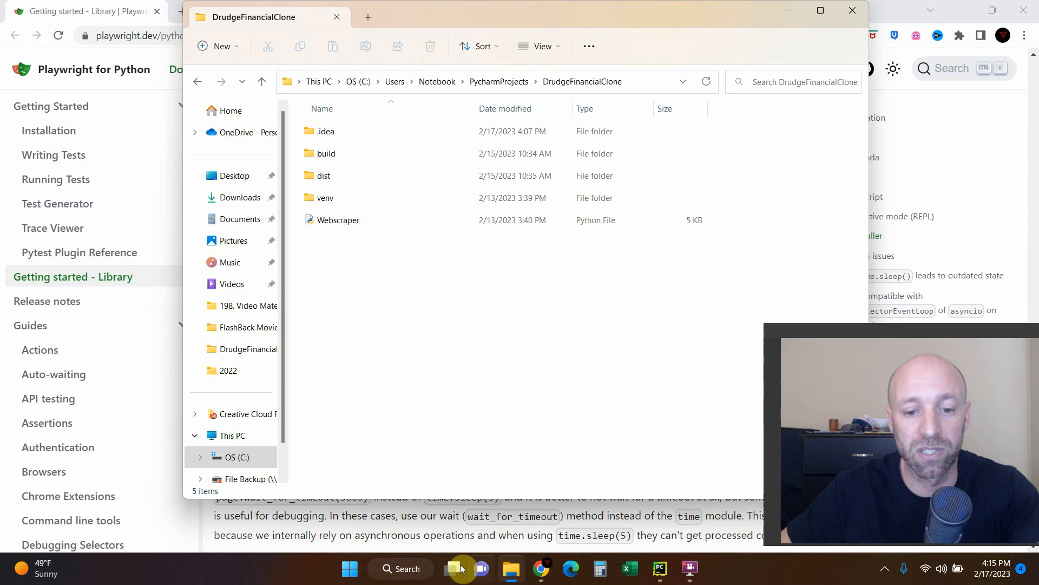
left_click(400, 568)
type("au")
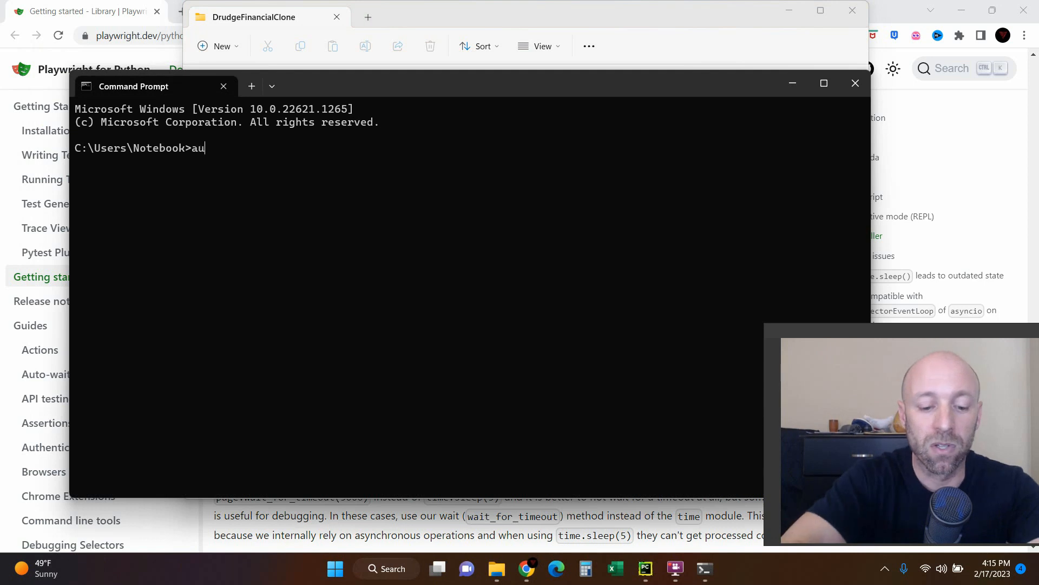
type("to-py")
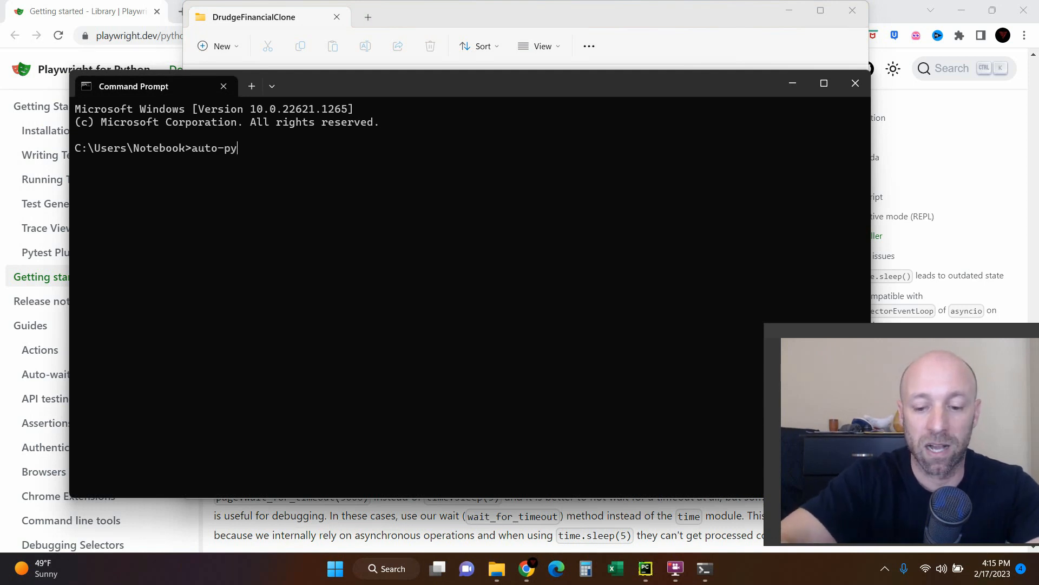
type("-to-exe")
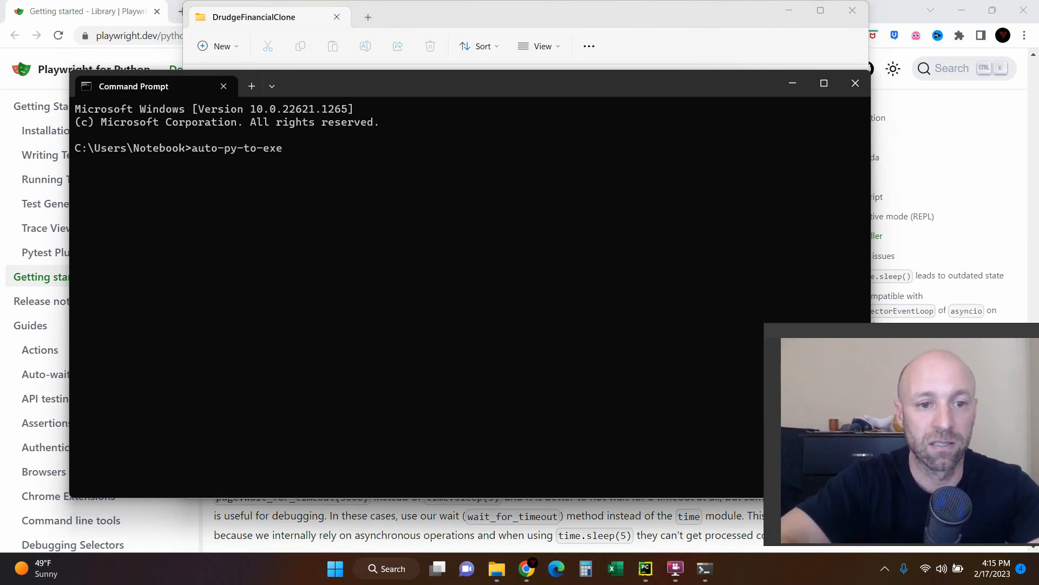
key("Return")
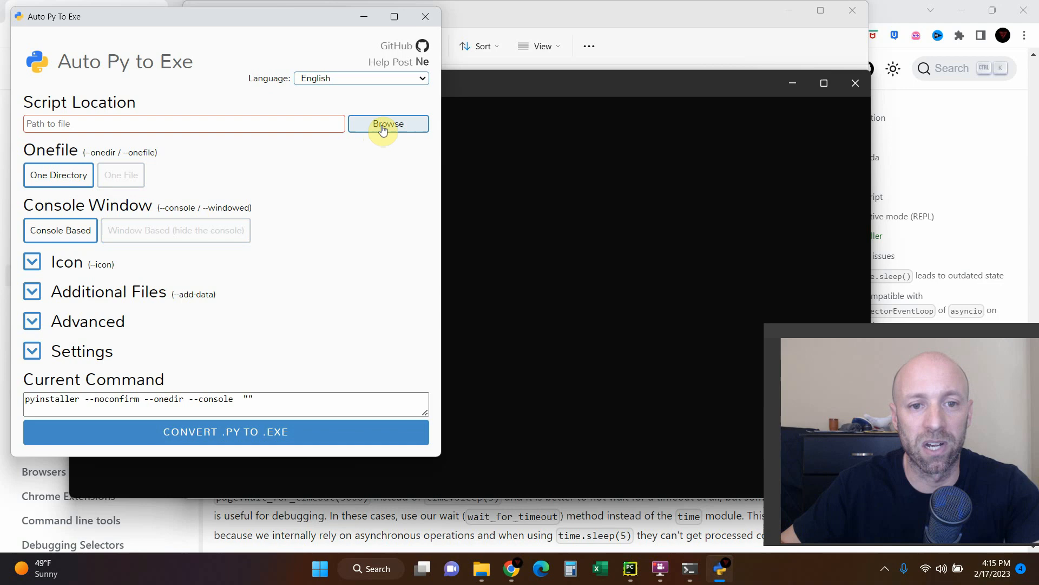
Step: Choose Webscraper.py from the DrudgeFinancialClone folder as the script location
left_click(387, 124)
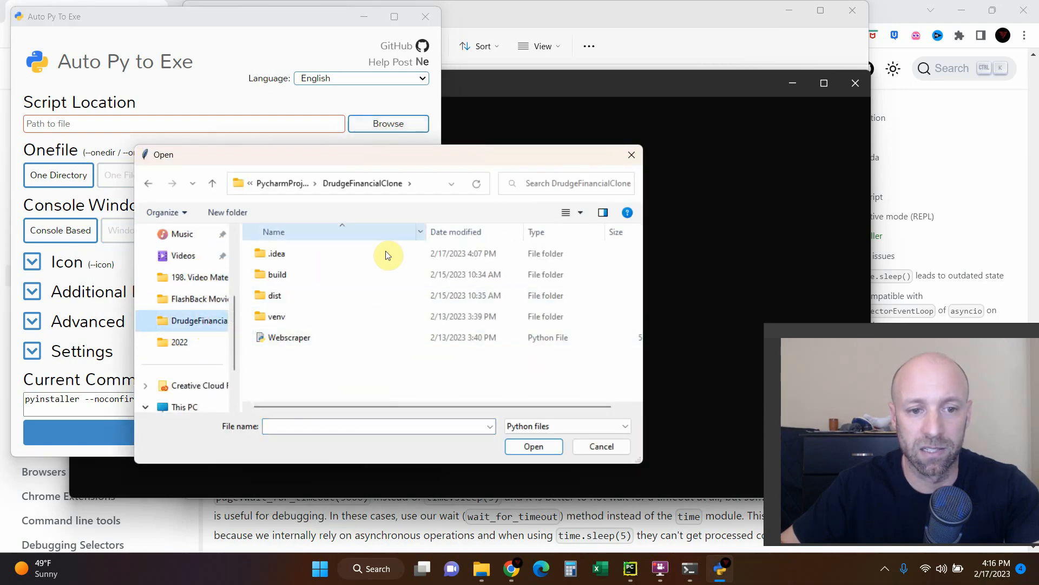
left_click(289, 337)
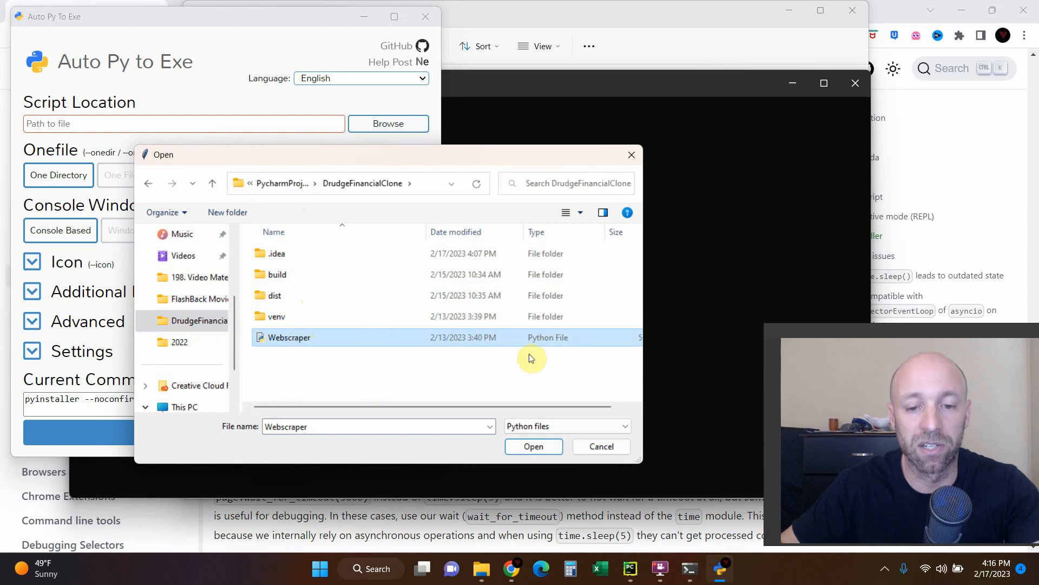
left_click(533, 446)
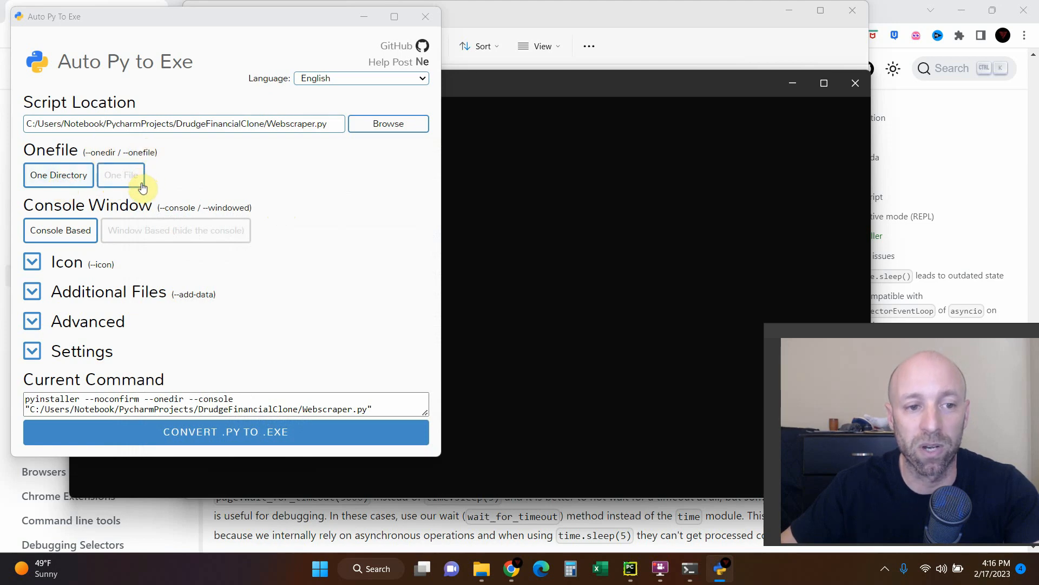
mouse_move(59, 175)
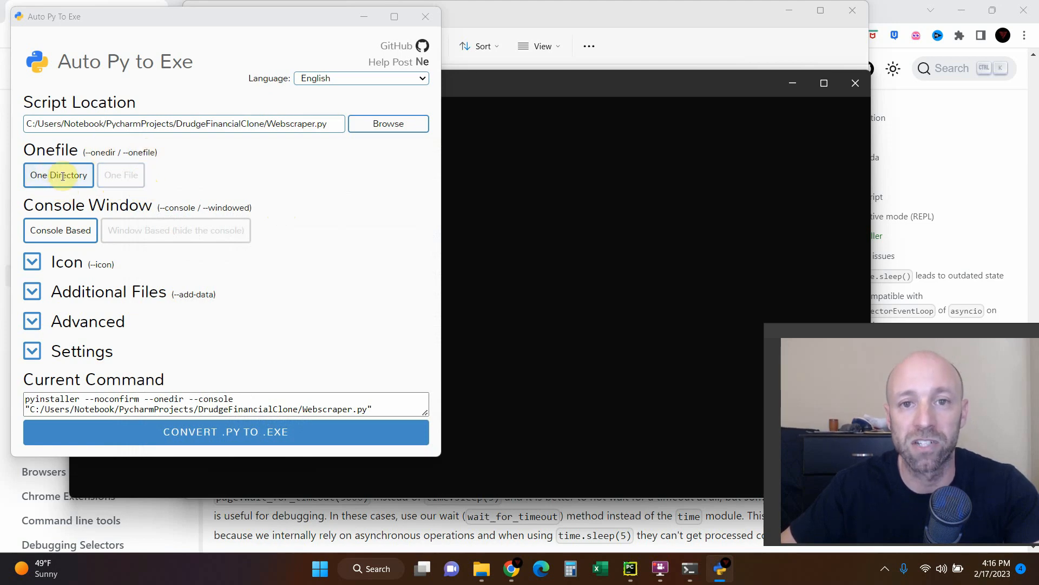
Step: Select One File and Window Based, add an empty hidden-import entry, and review imports in PyCharm
left_click(120, 175)
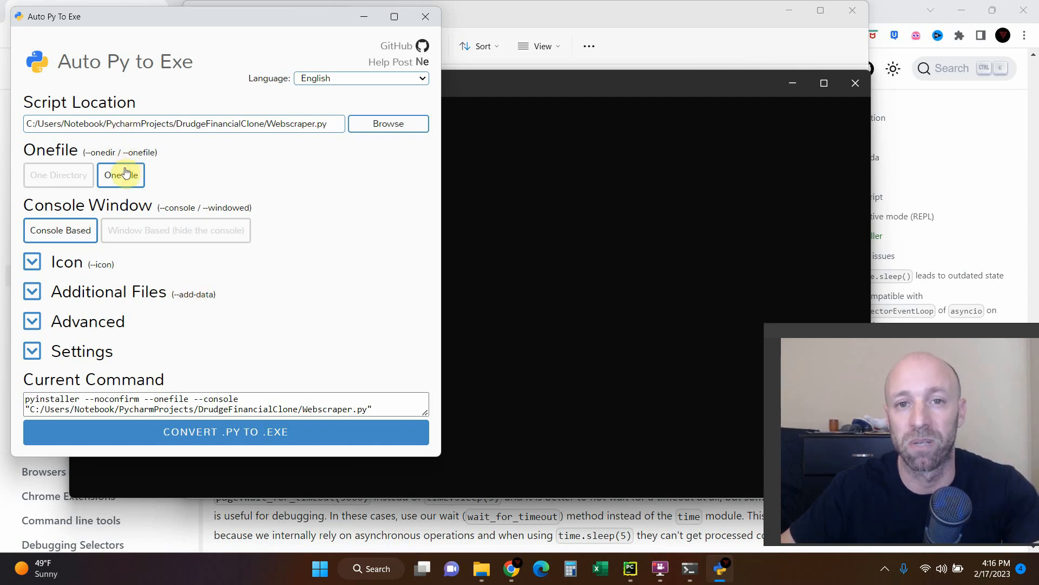
mouse_move(89, 213)
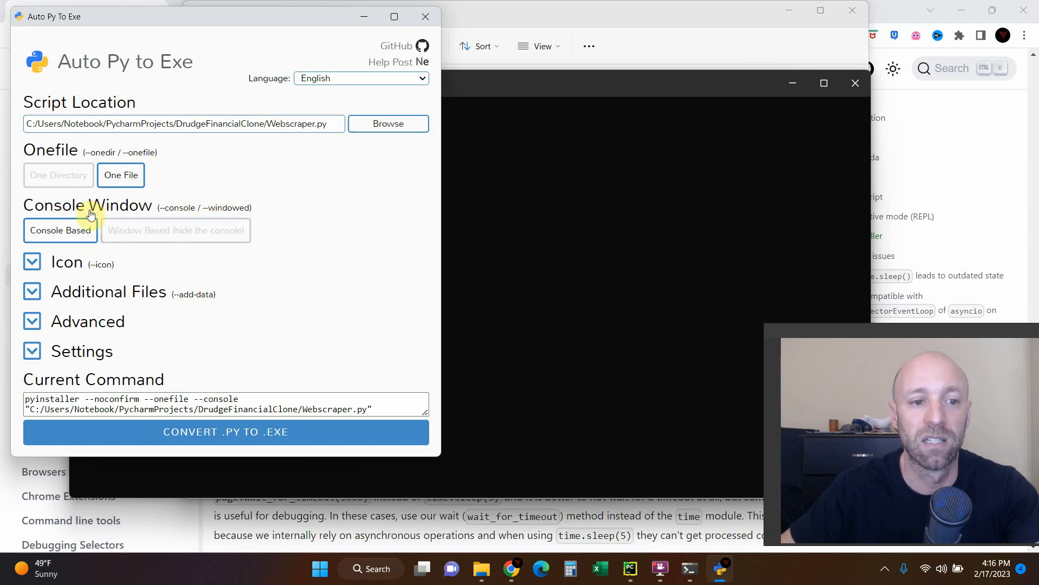
left_click(175, 230)
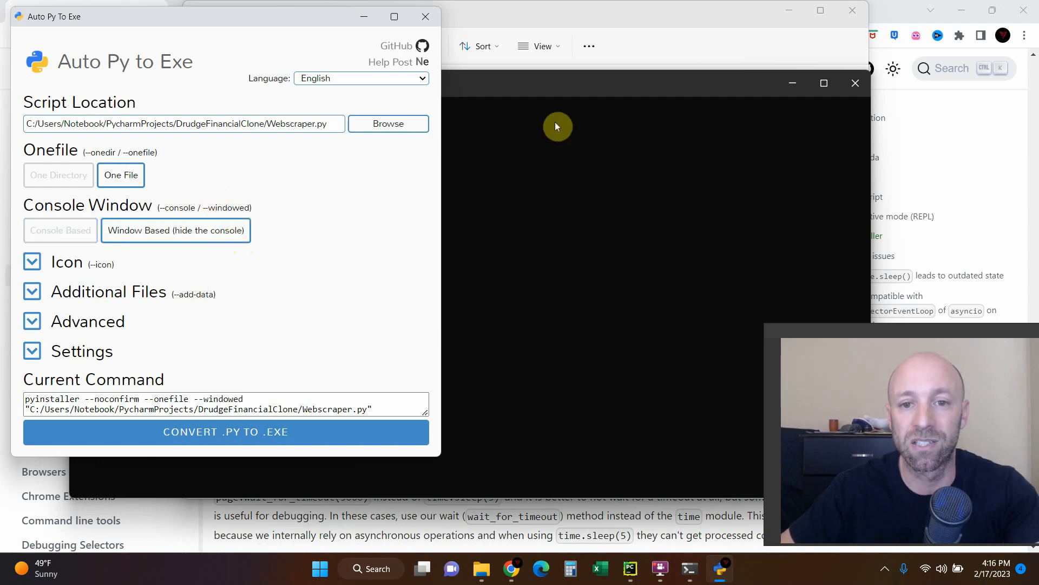
mouse_move(31, 261)
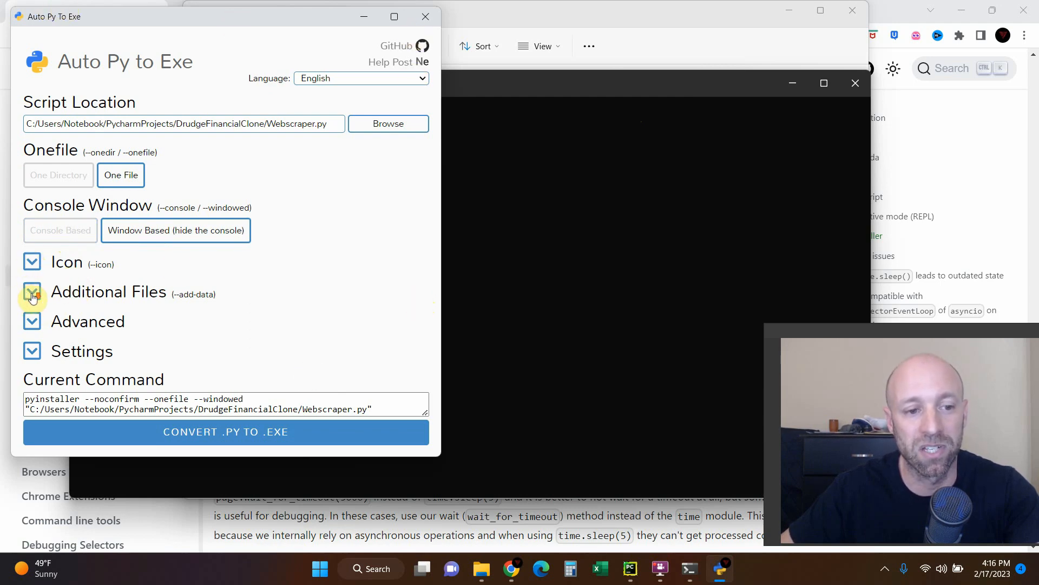
left_click(31, 321)
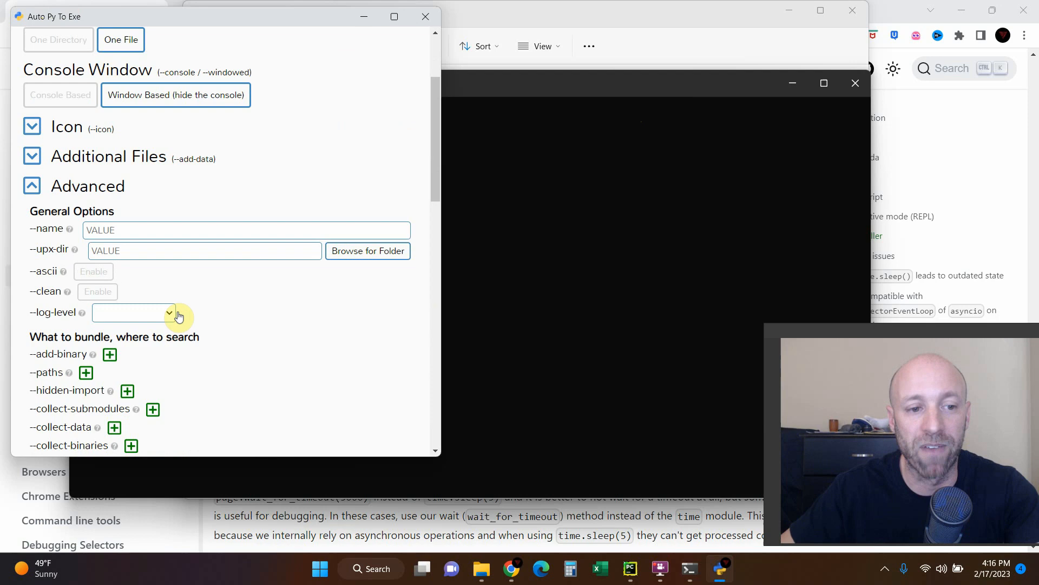
scroll("down", 3)
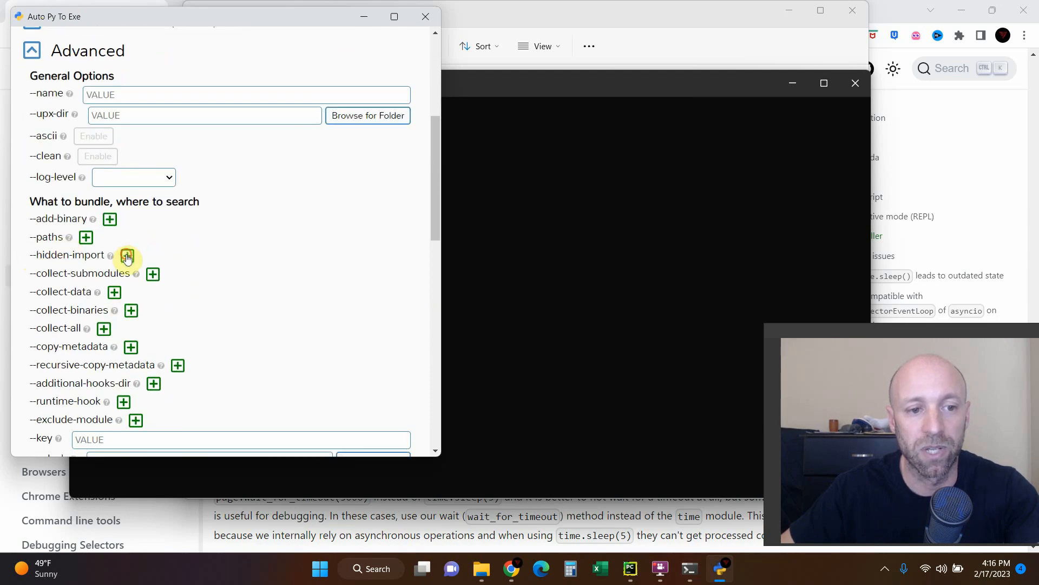
left_click(127, 255)
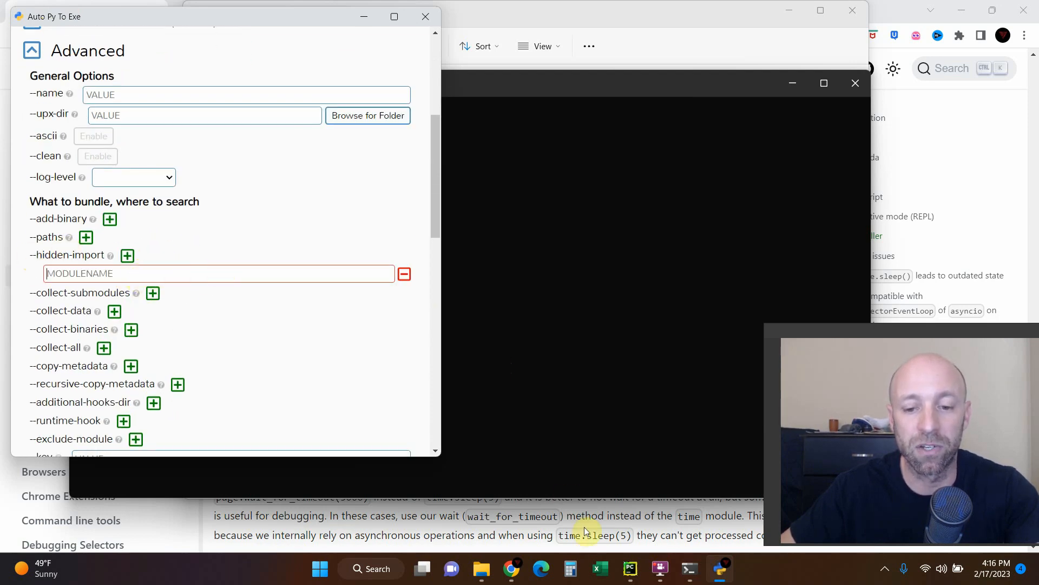
left_click(629, 569)
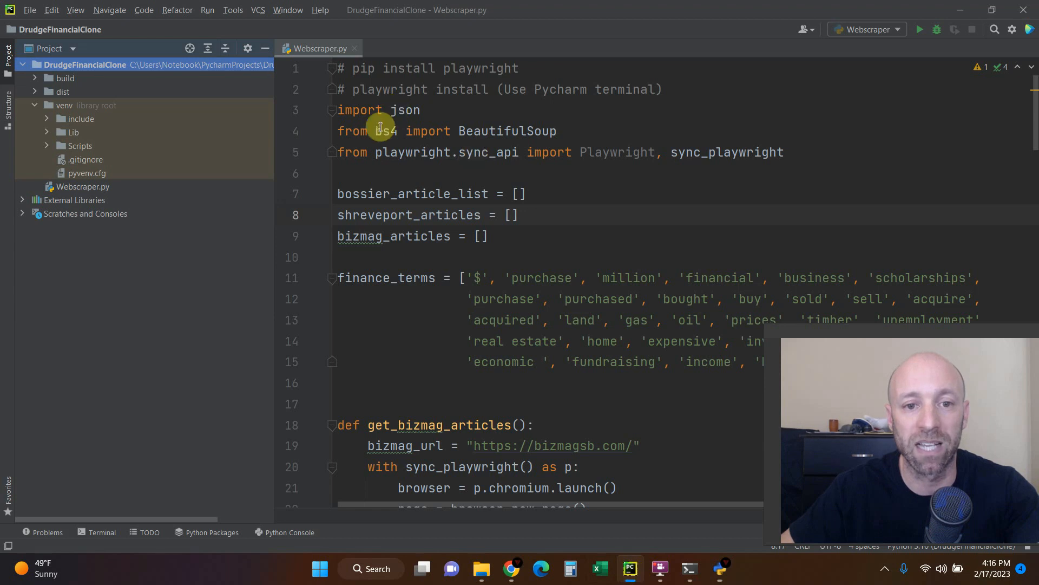
mouse_move(414, 152)
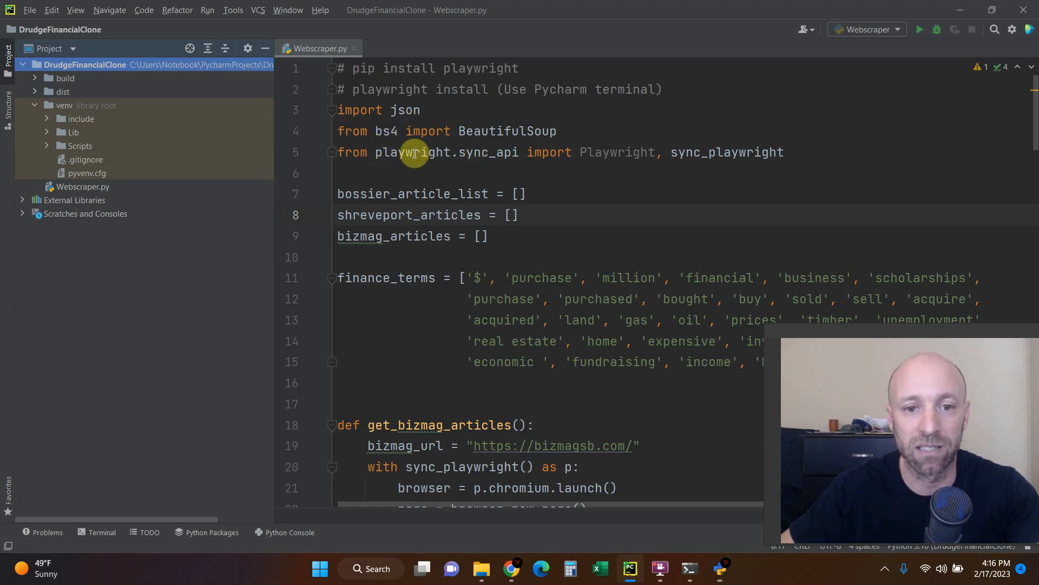
mouse_move(744, 310)
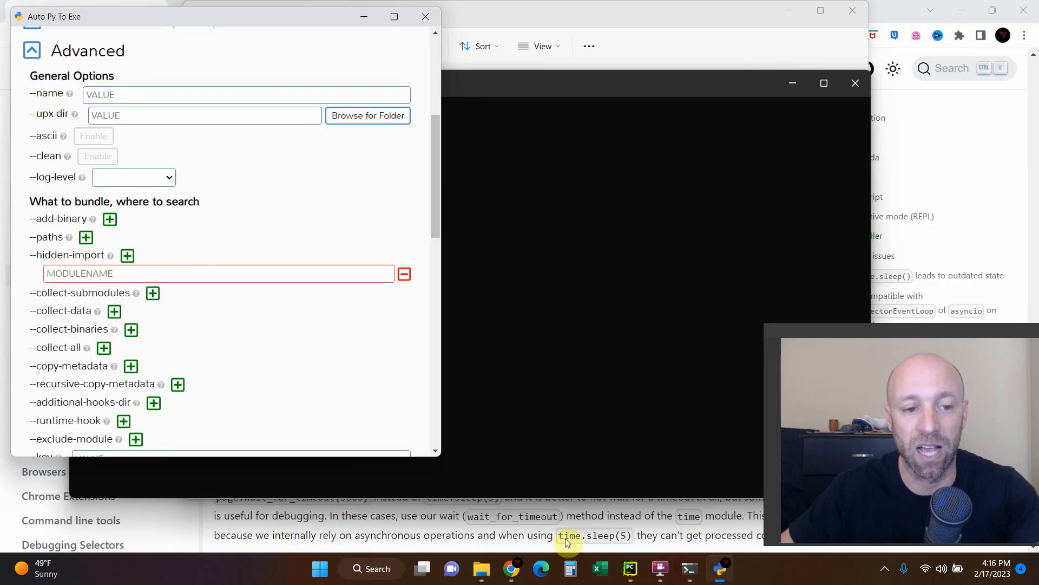
Step: Add bs4 and playwright as hidden-import modules
type("bs")
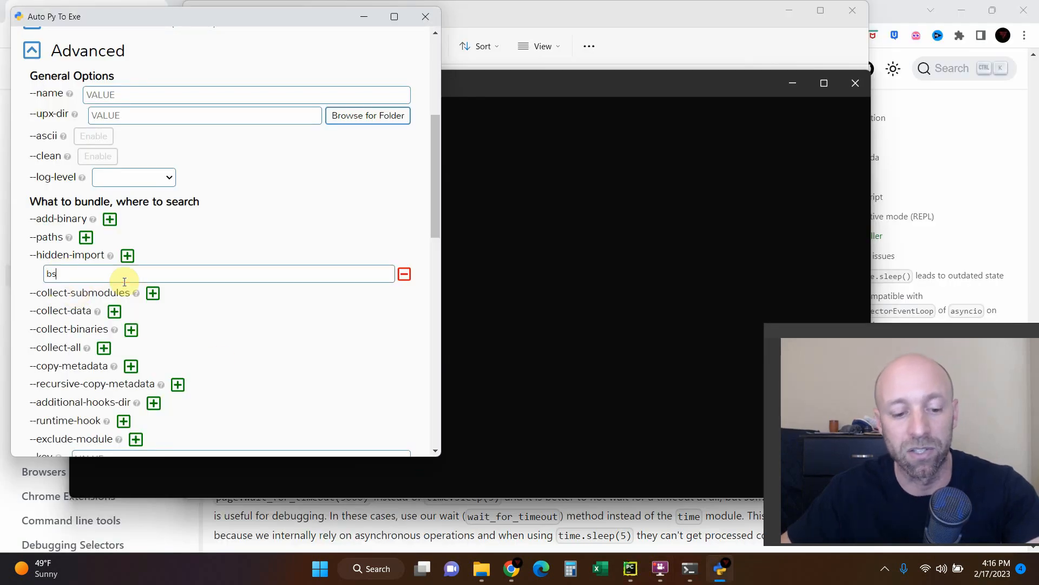
left_click(127, 255)
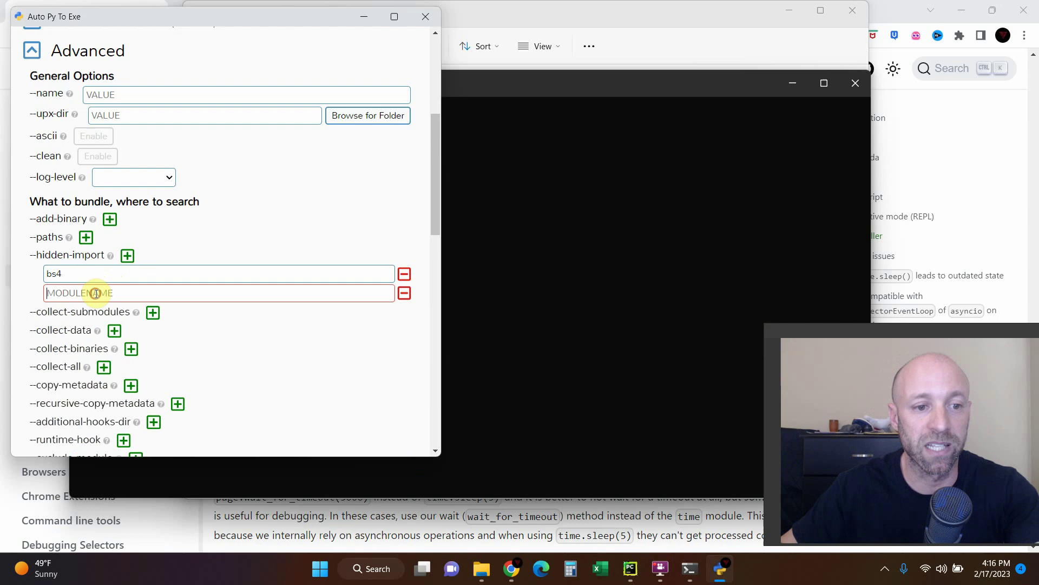
type("playwright")
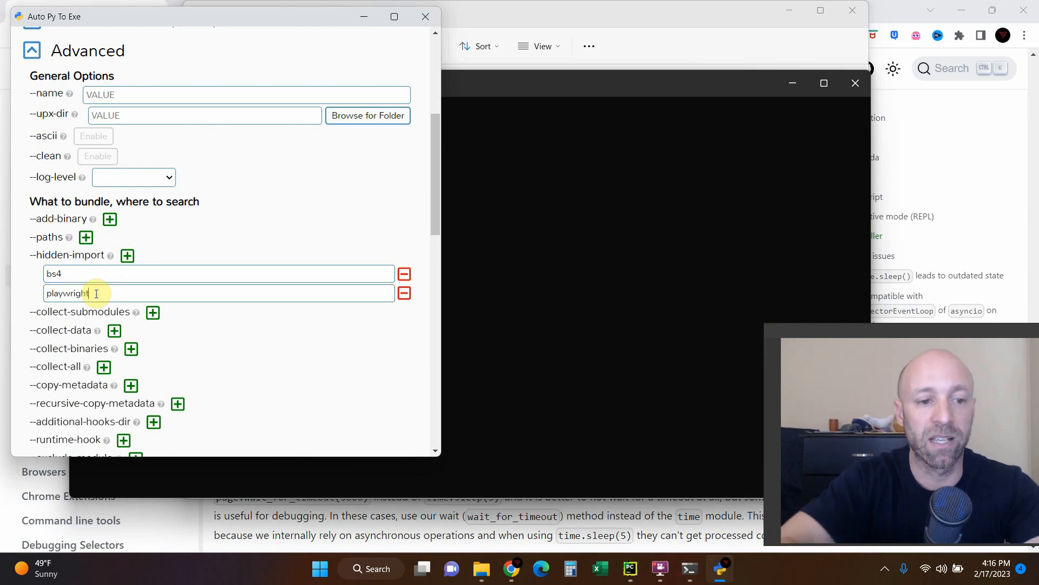
scroll("down", 3)
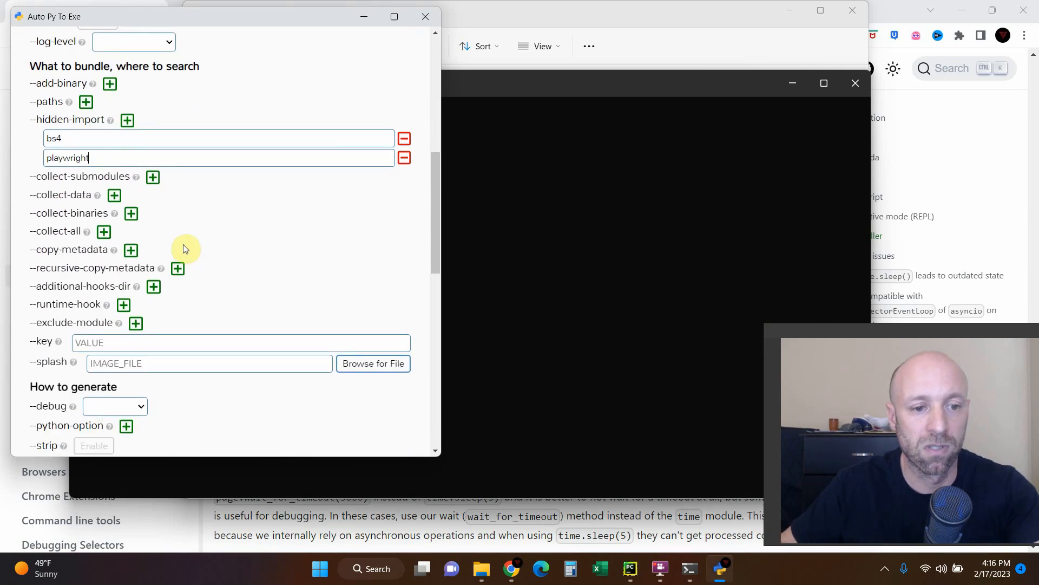
scroll("up", 3)
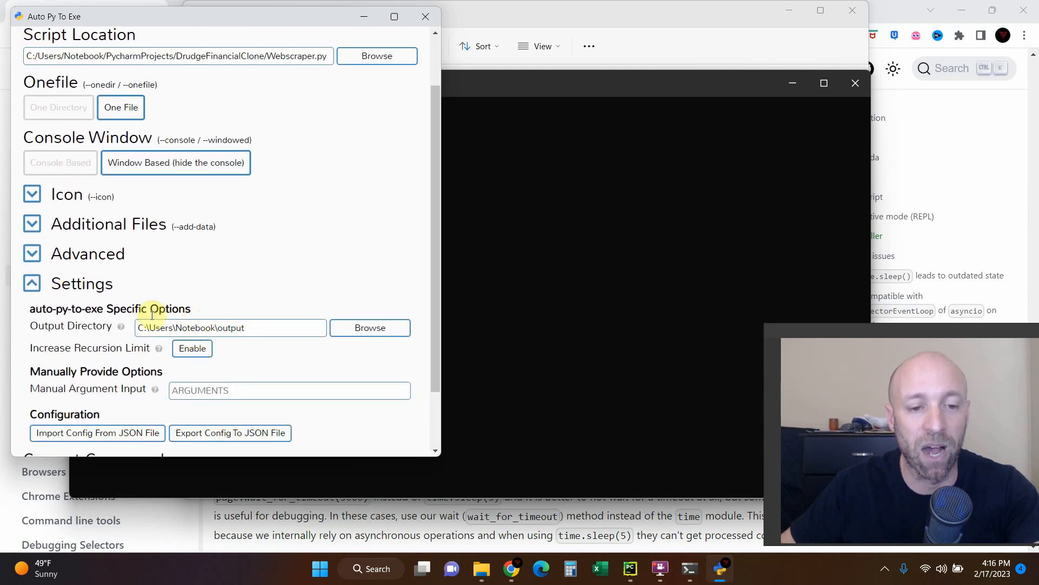
mouse_move(66, 330)
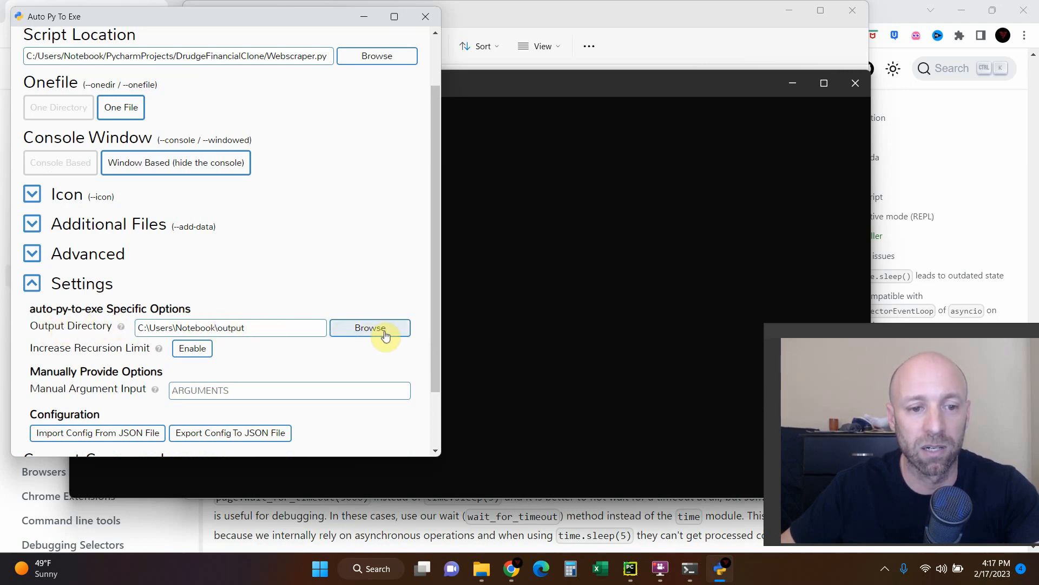
Step: Set the output directory to the DrudgeFinancialClone folder and start the conversion
left_click(370, 328)
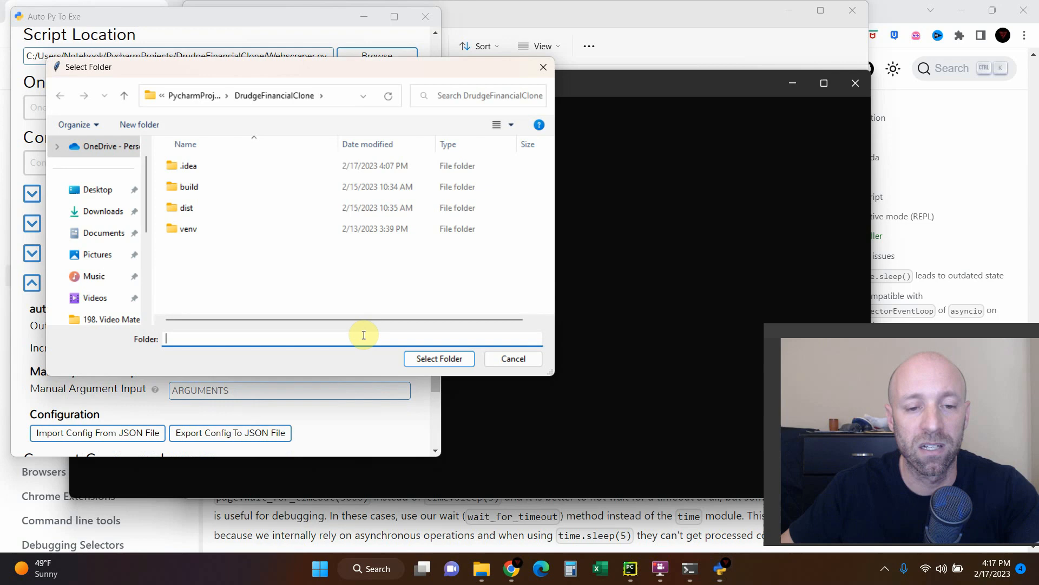
left_click(275, 95)
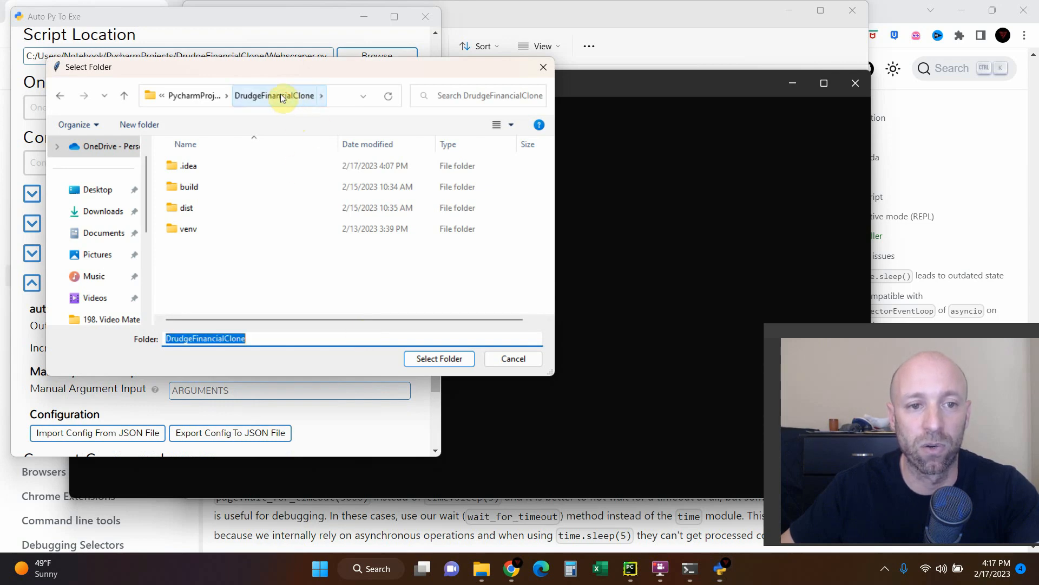
left_click(438, 358)
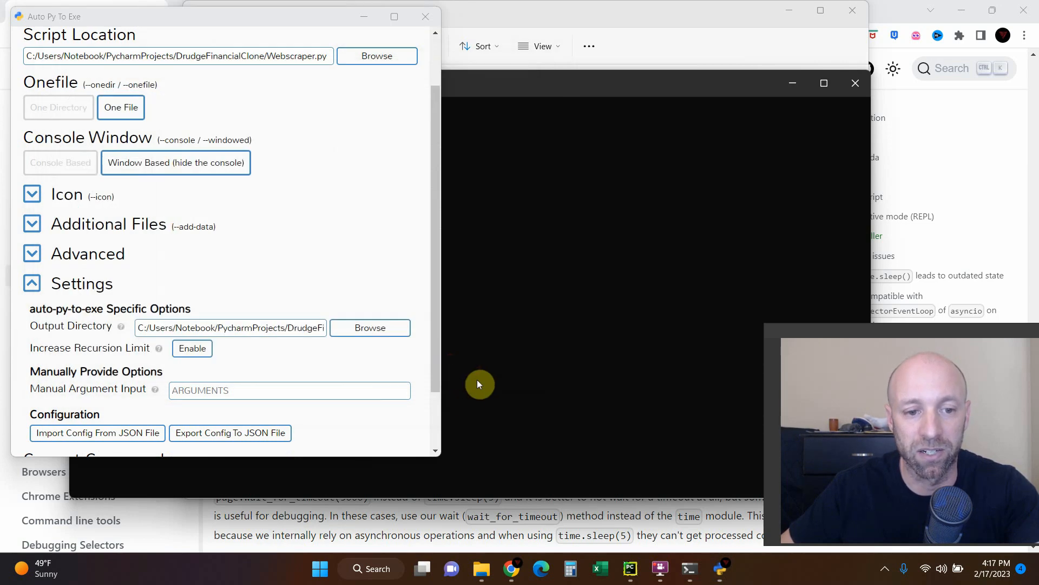
scroll("up", 3)
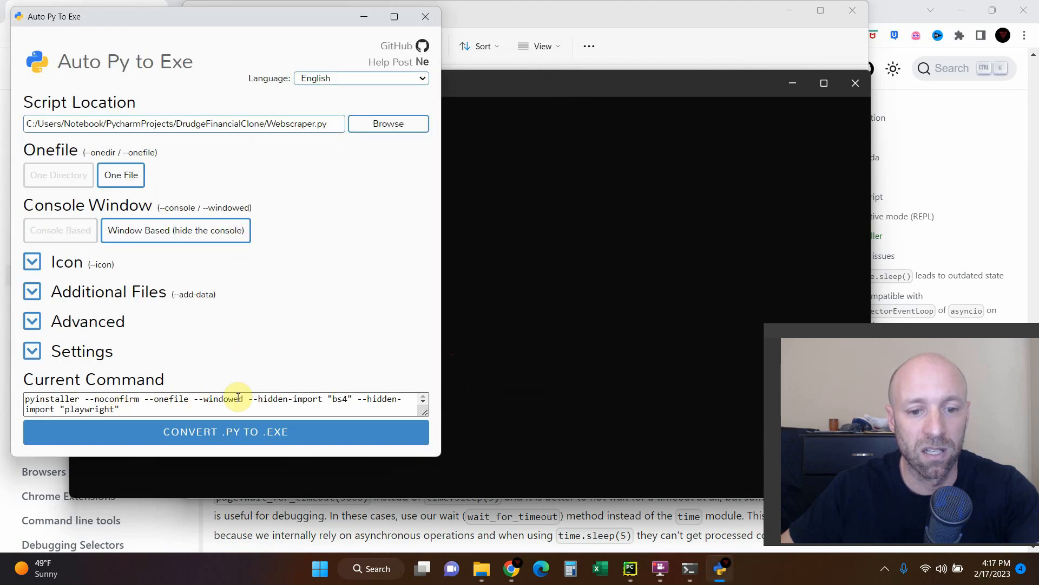
left_click(225, 432)
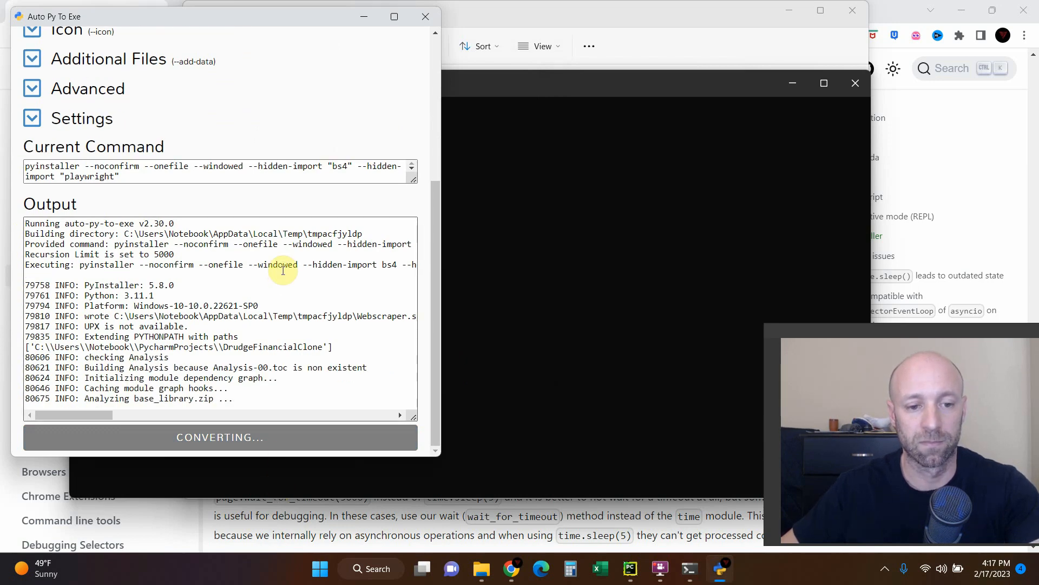
Step: Scroll the build log as conversion reaches the PYZ and Webscraper.pkg stages
scroll("down", 3)
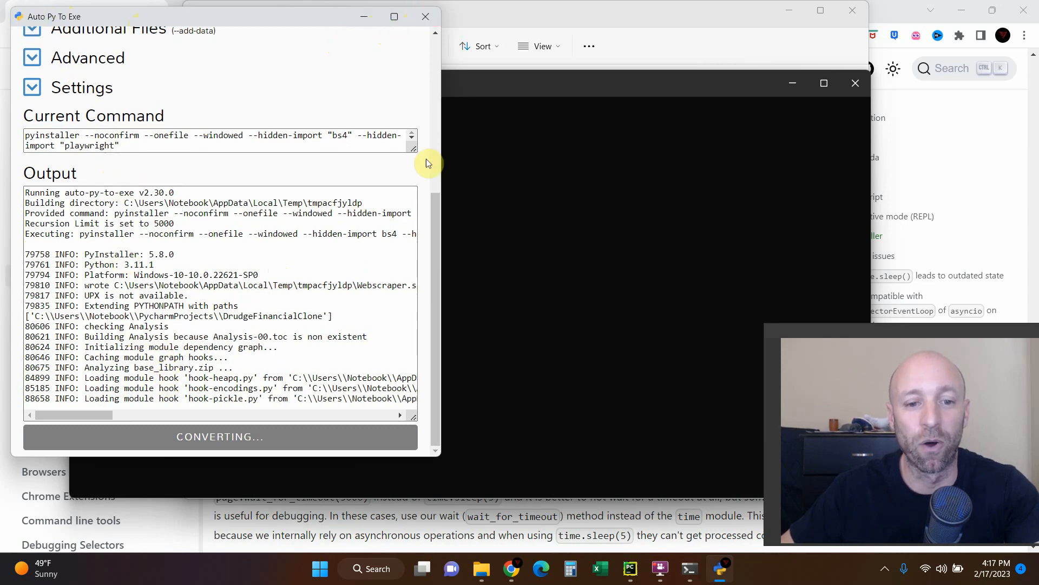
mouse_move(257, 161)
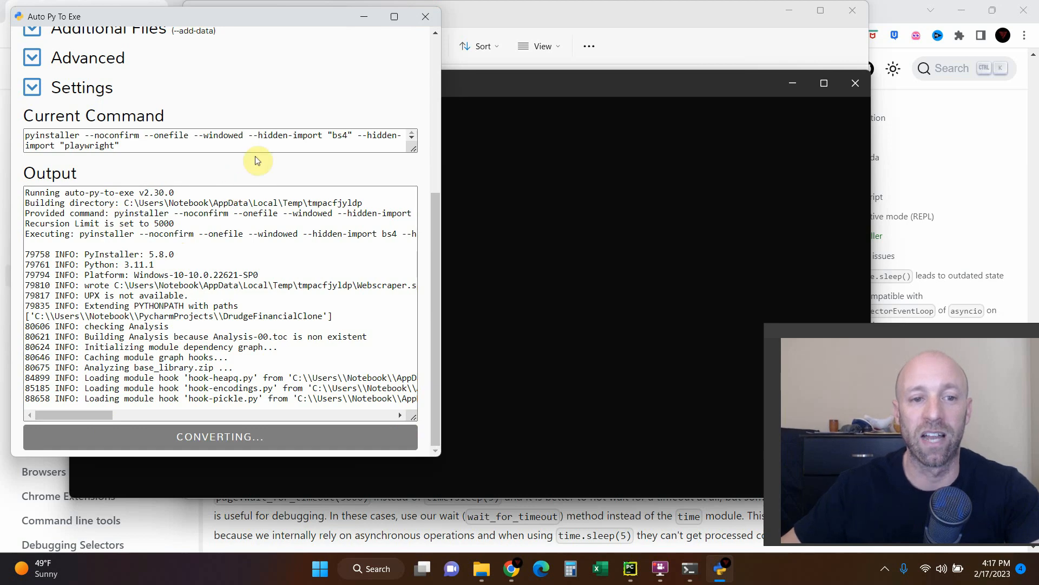
scroll("up", 3)
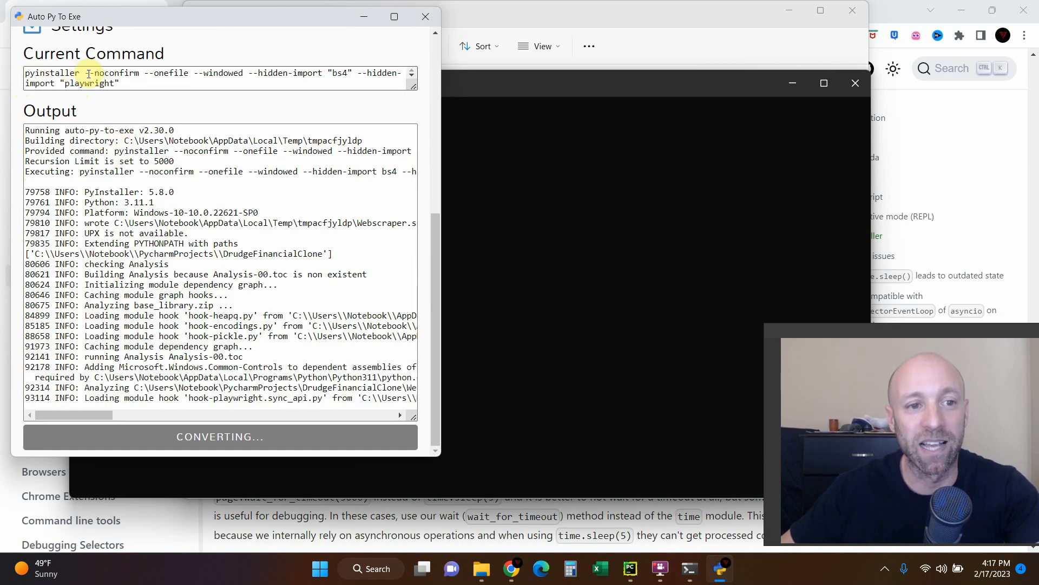
scroll("up", 3)
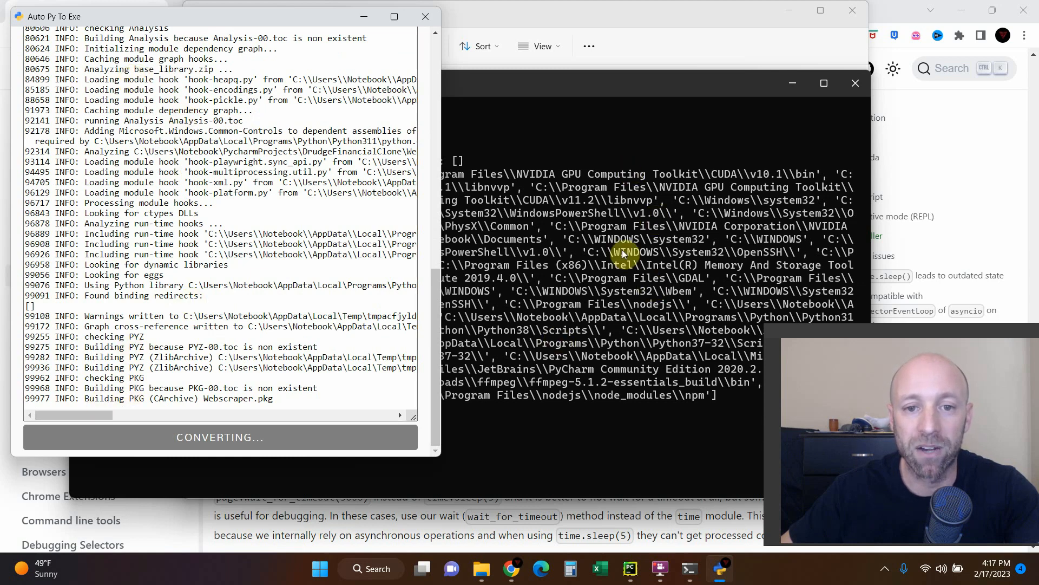
mouse_move(600, 400)
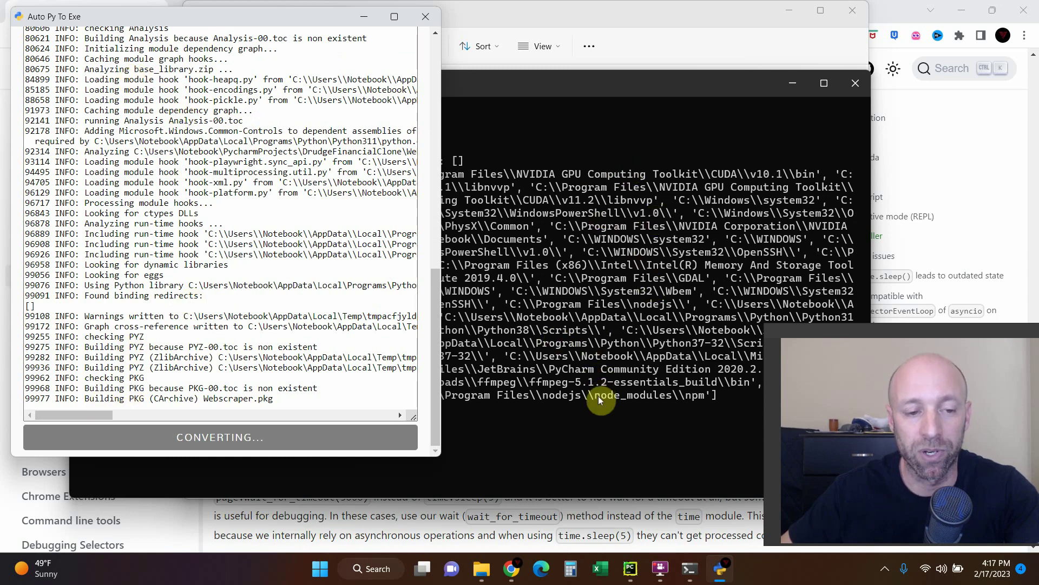
mouse_move(215, 331)
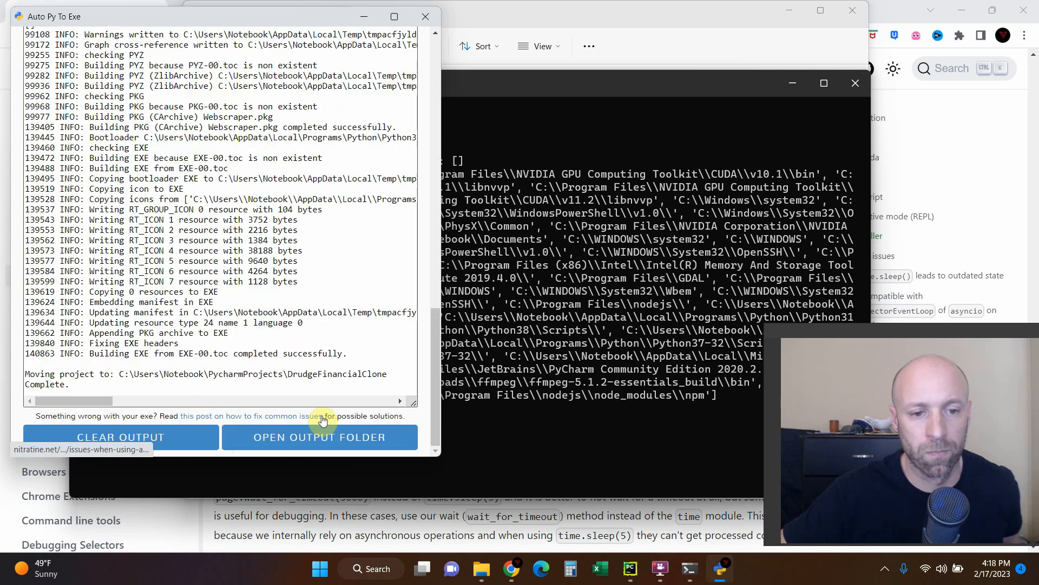
mouse_move(141, 356)
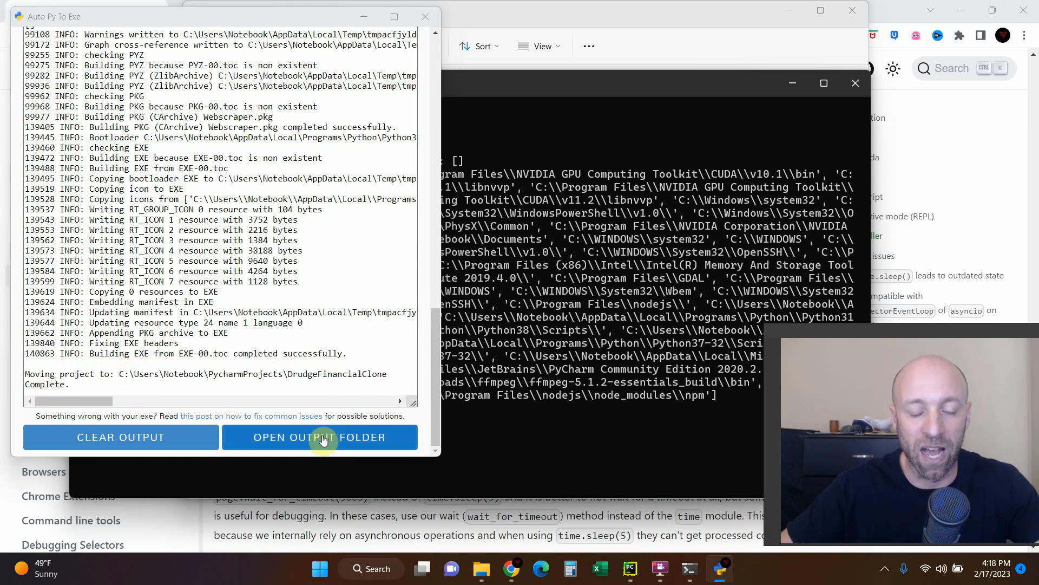
Step: Open the output folder, then close Auto Py To Exe and the Command Prompt
left_click(319, 437)
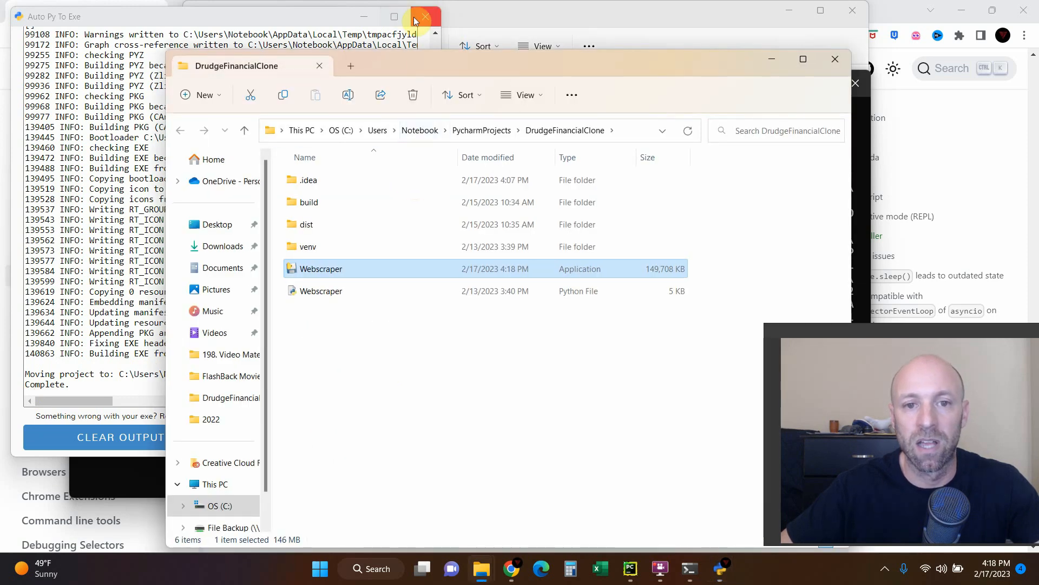
left_click(424, 16)
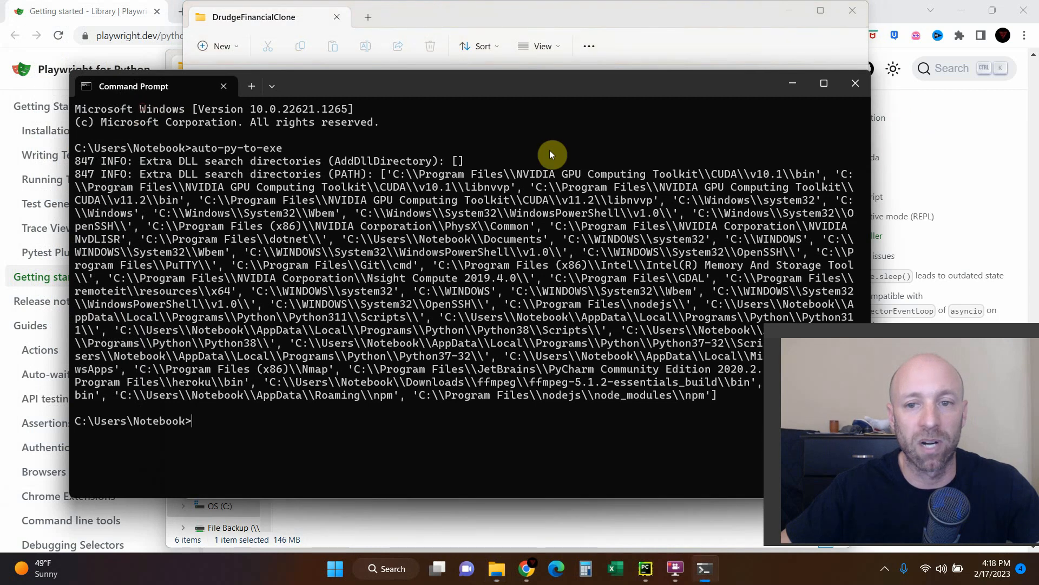
left_click(855, 82)
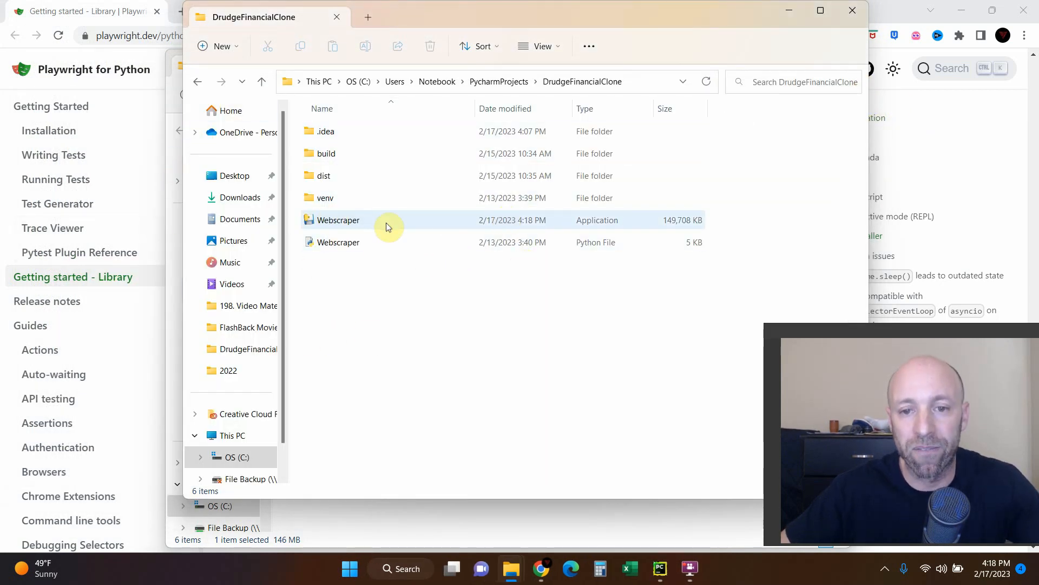
mouse_move(683, 222)
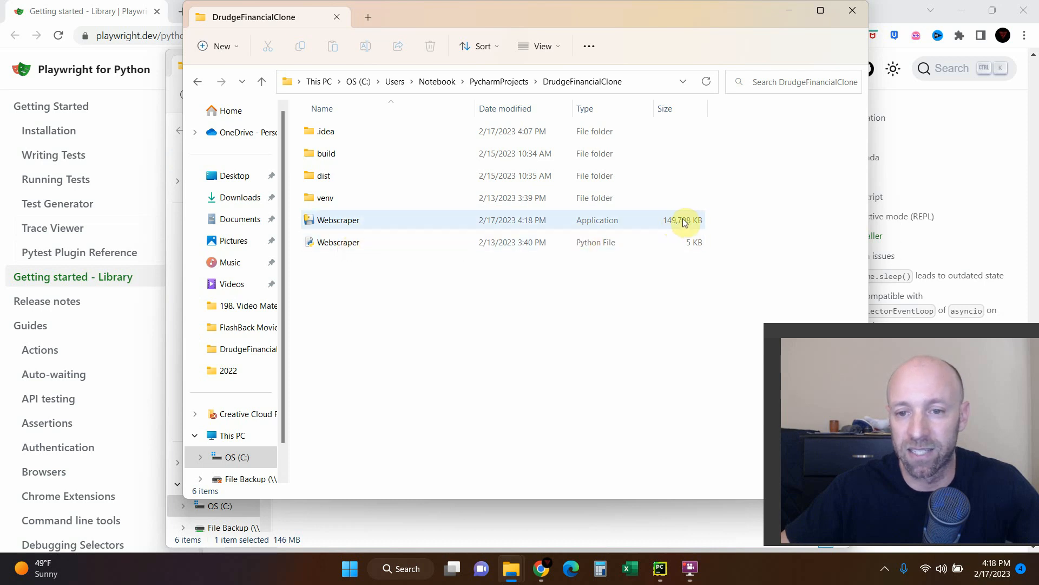
mouse_move(696, 232)
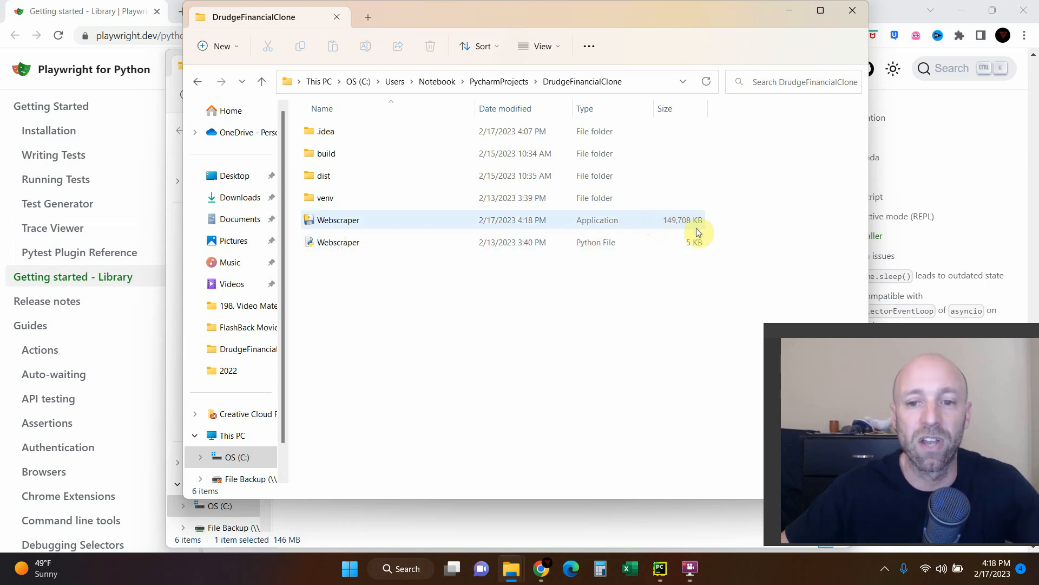
mouse_move(675, 222)
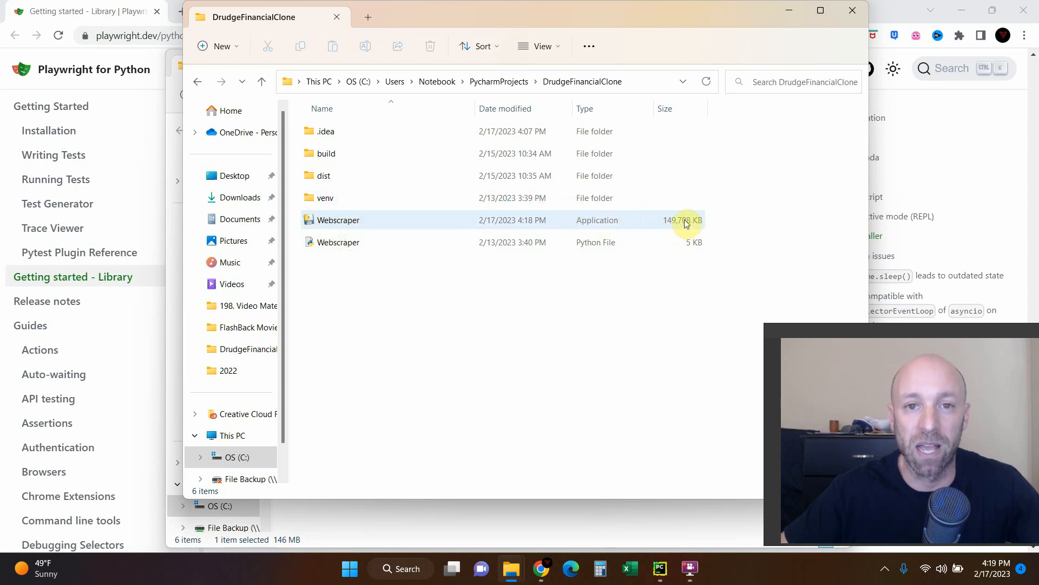
mouse_move(679, 225)
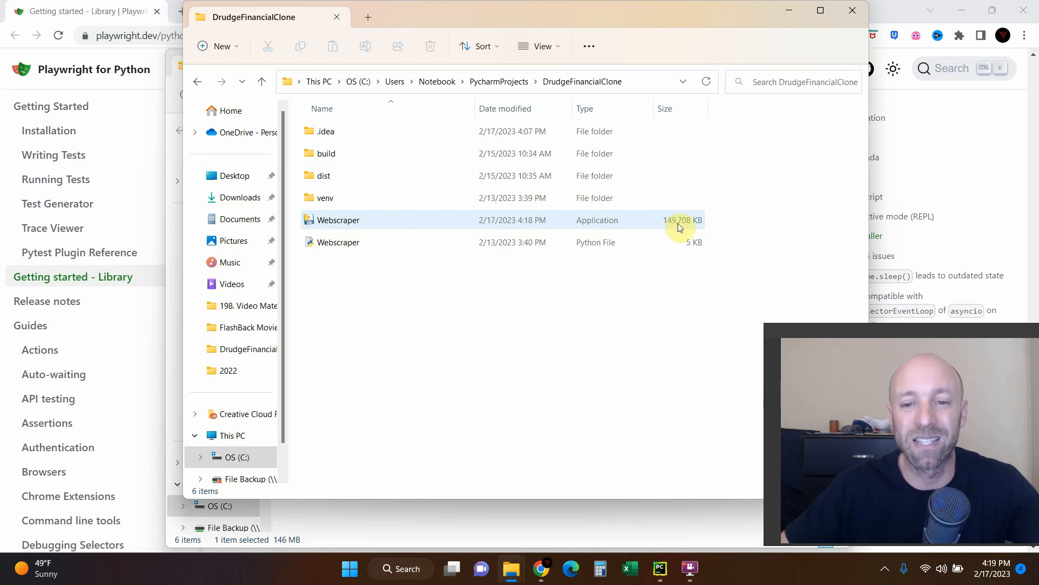
mouse_move(376, 220)
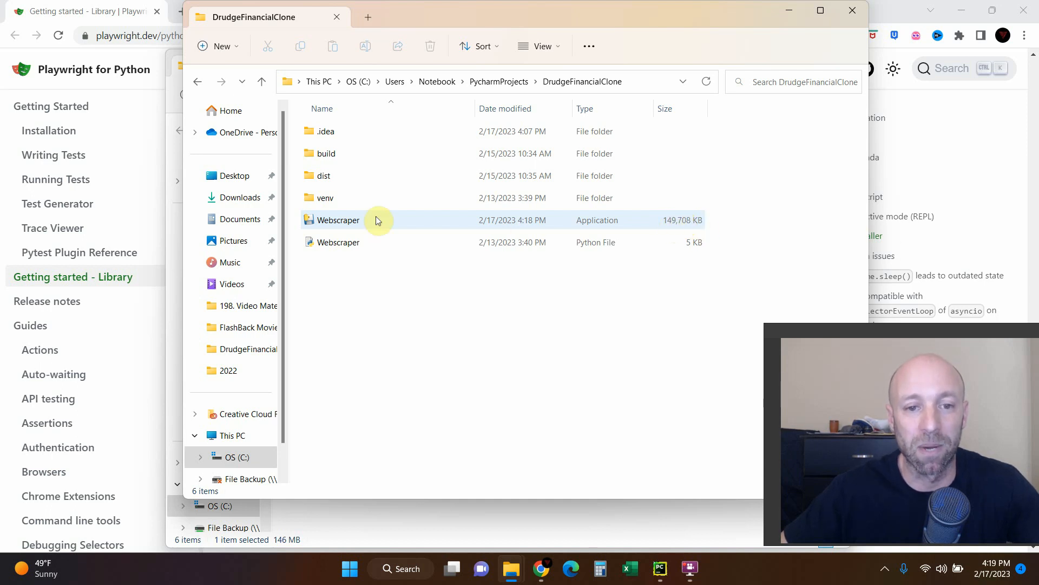
mouse_move(345, 220)
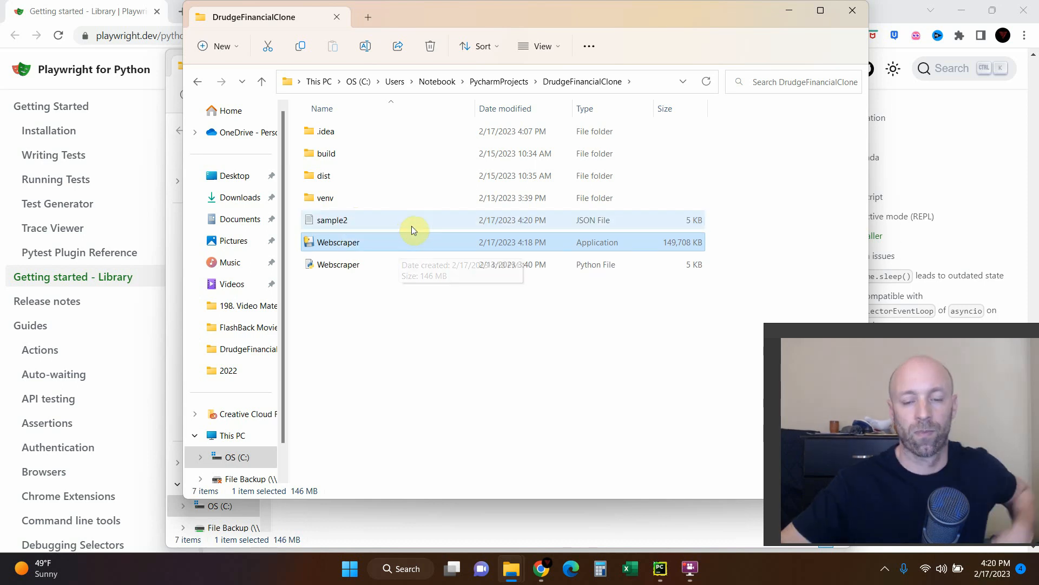
mouse_move(339, 220)
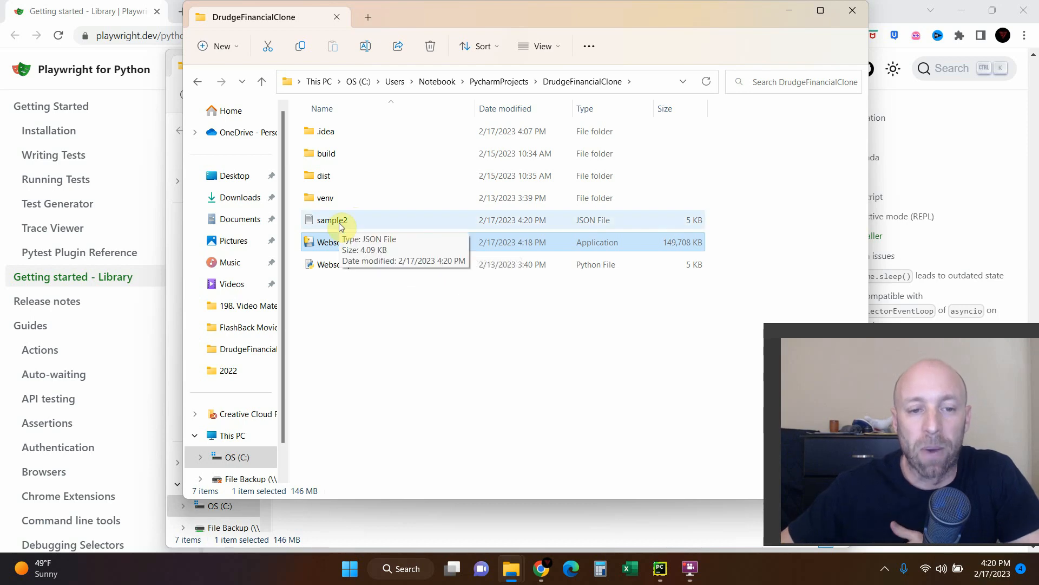
left_click(333, 220)
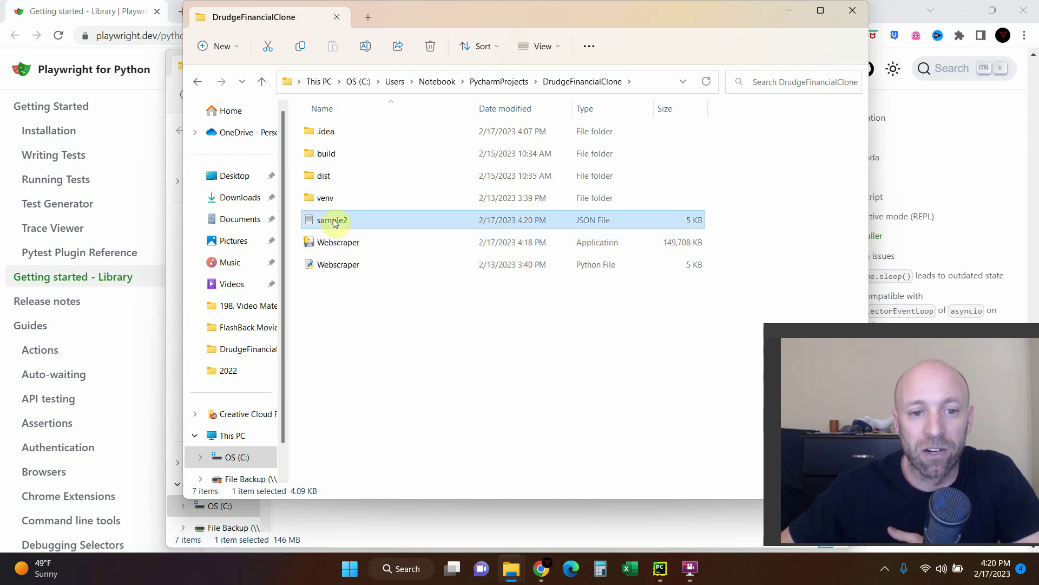
double_click(334, 220)
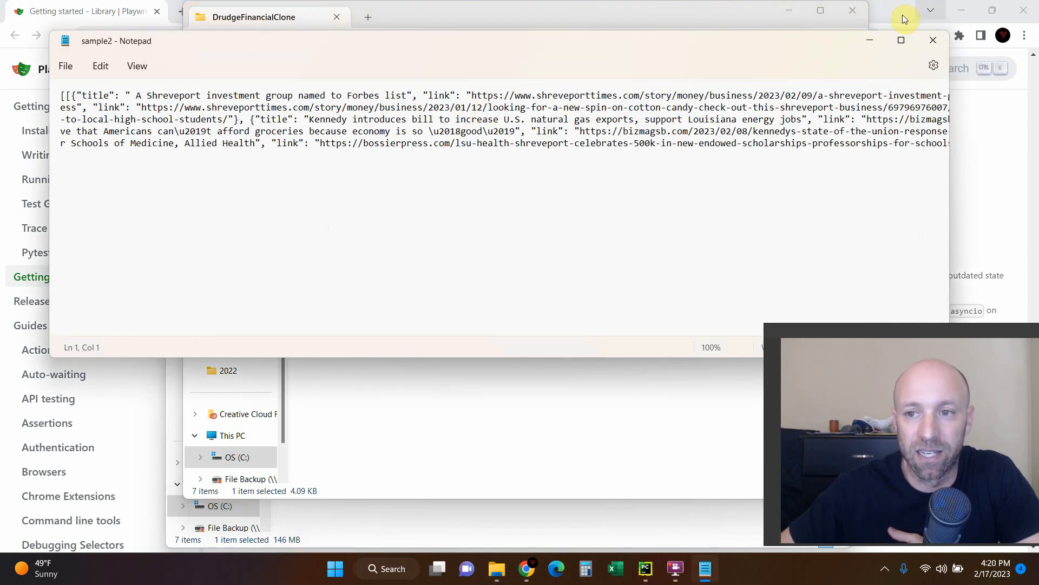
mouse_move(933, 41)
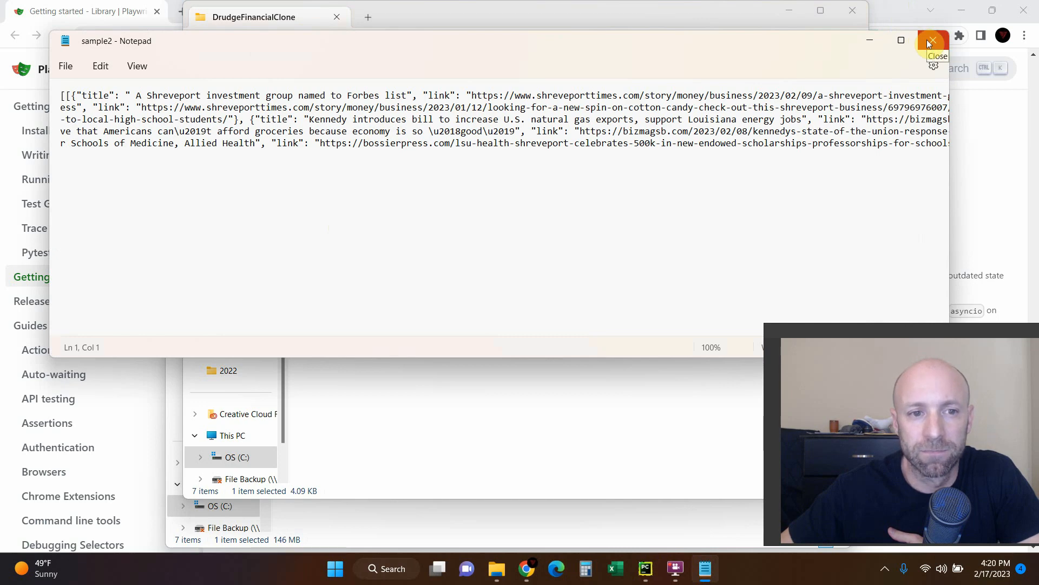
left_click(929, 41)
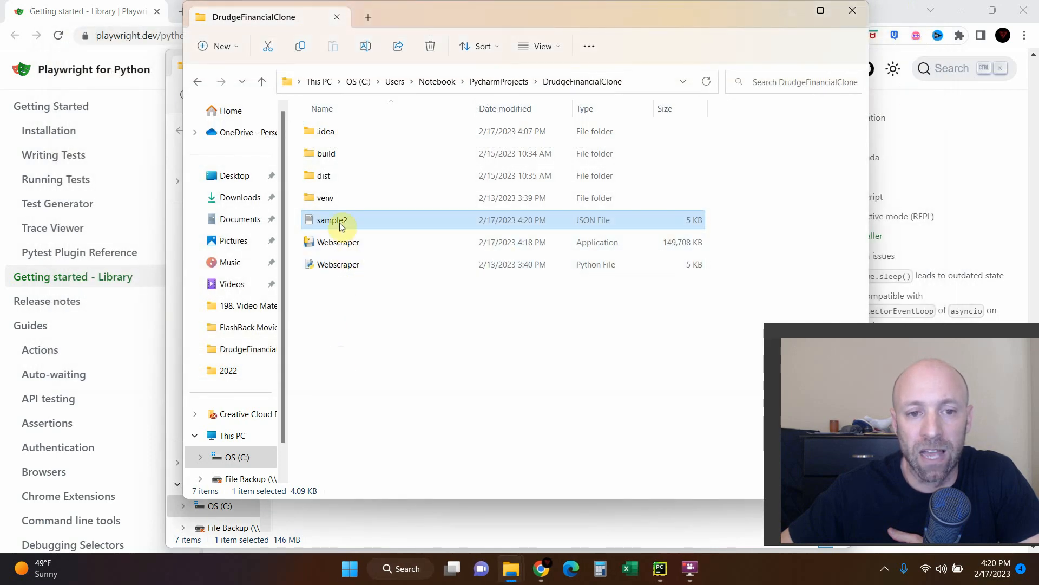
mouse_move(341, 242)
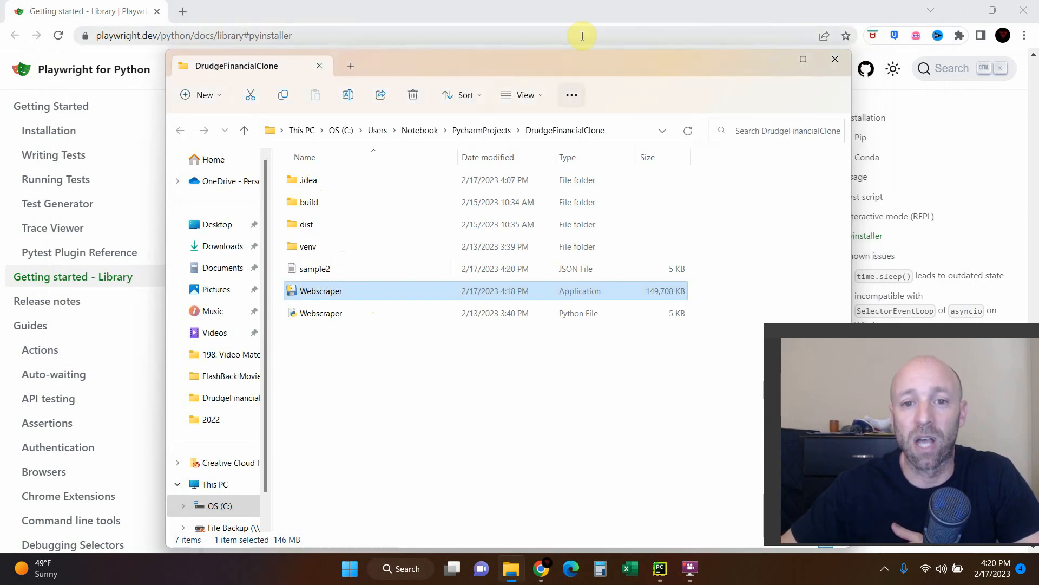
Step: Bring Chrome's Playwright PyInstaller documentation page to the front
left_click(835, 59)
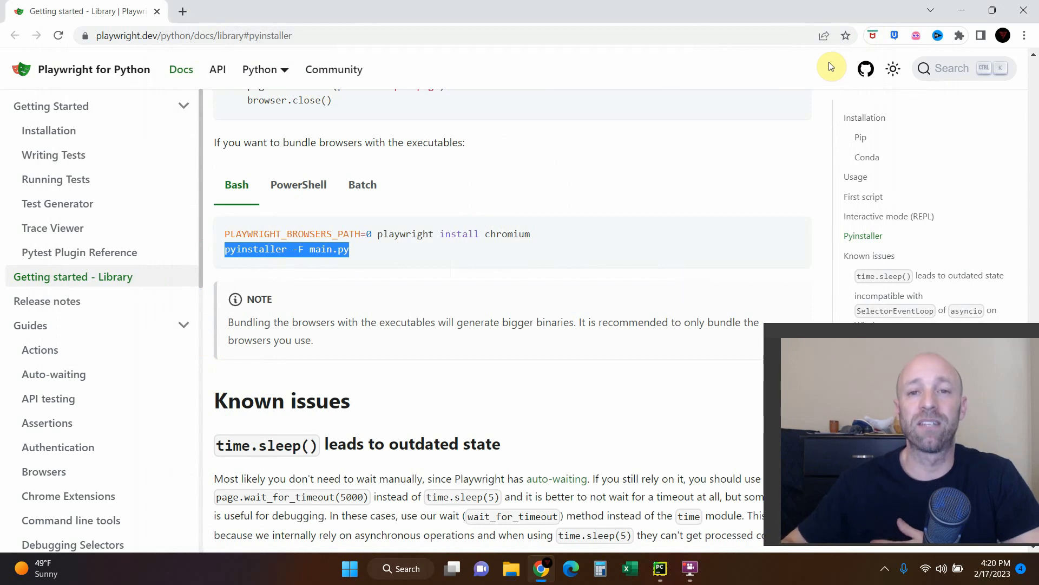